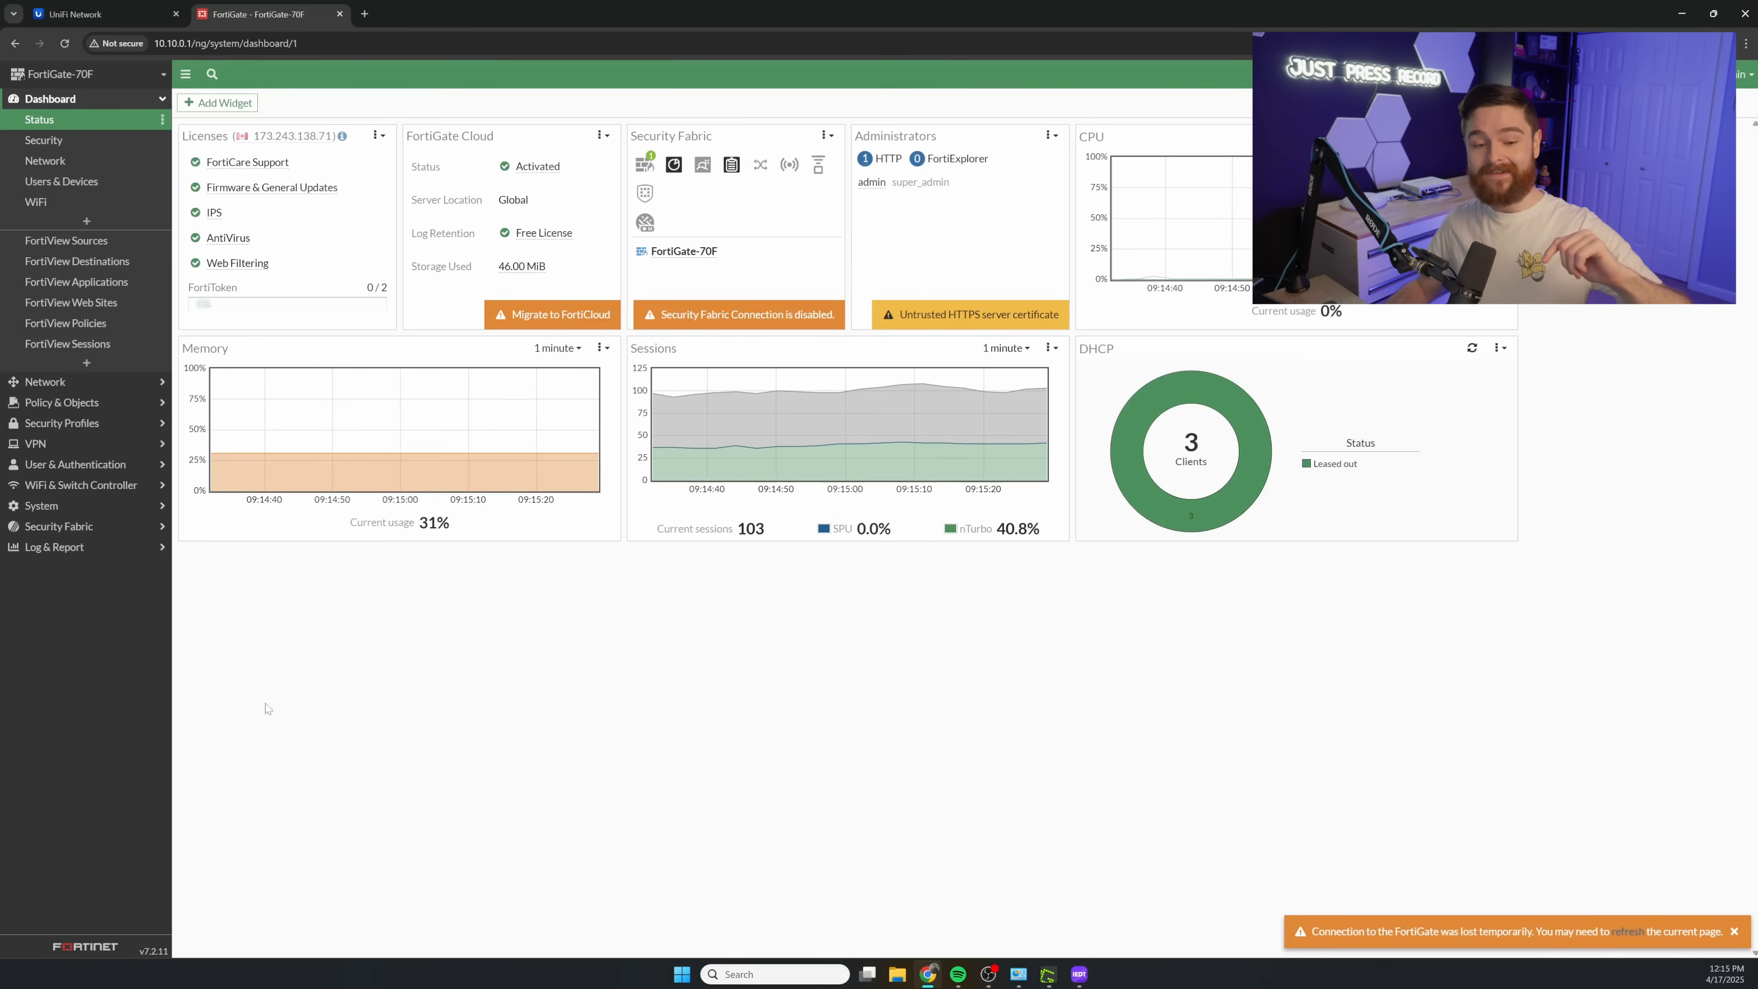
Show the System Feature Visibility page listing enabled features such as DNS Database.
left_click(39, 506)
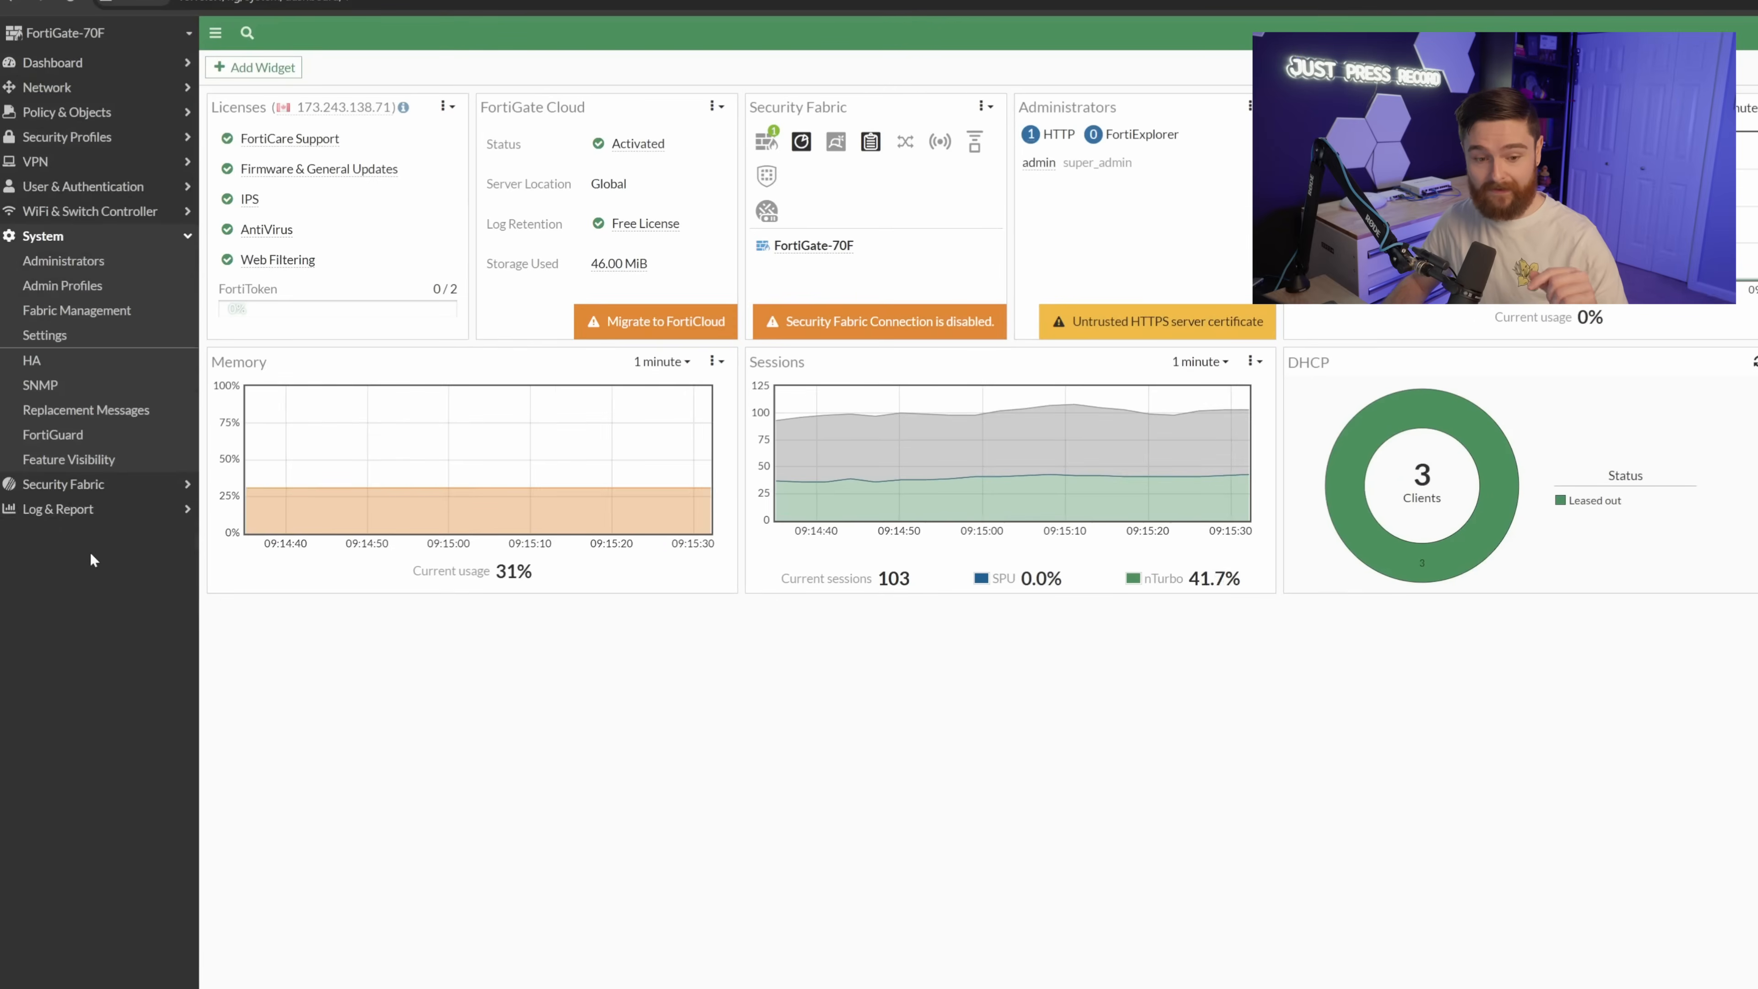
mouse_move(70, 459)
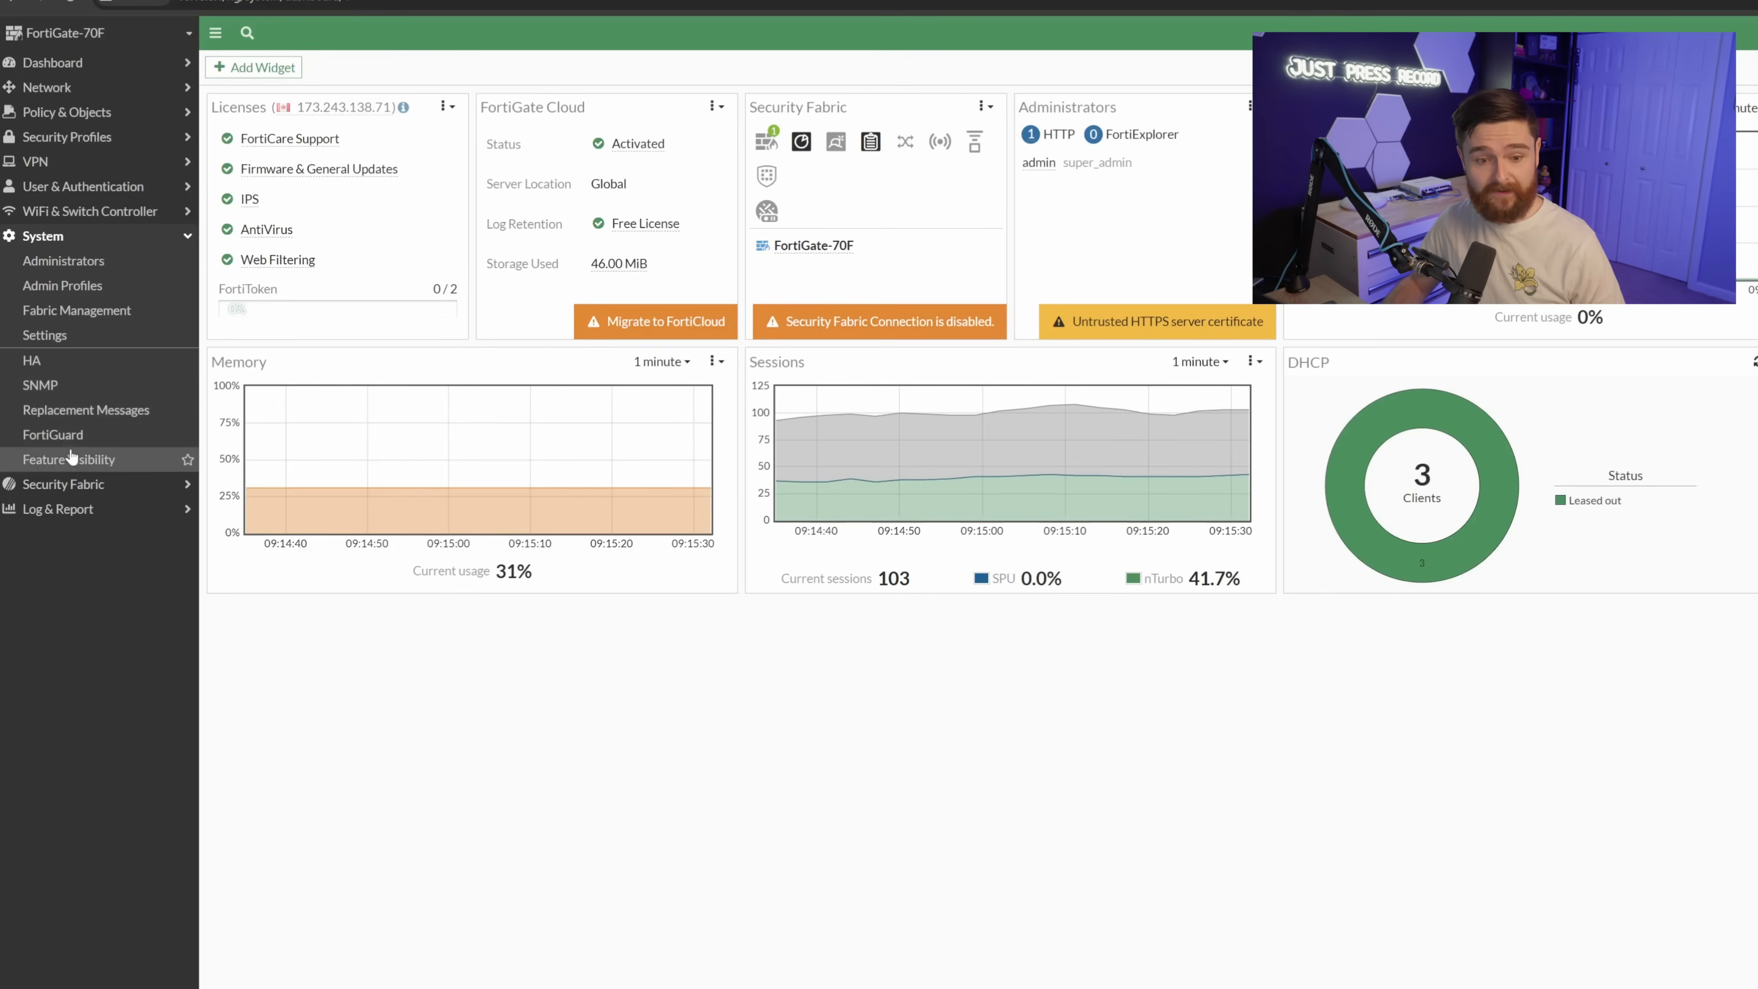
left_click(69, 458)
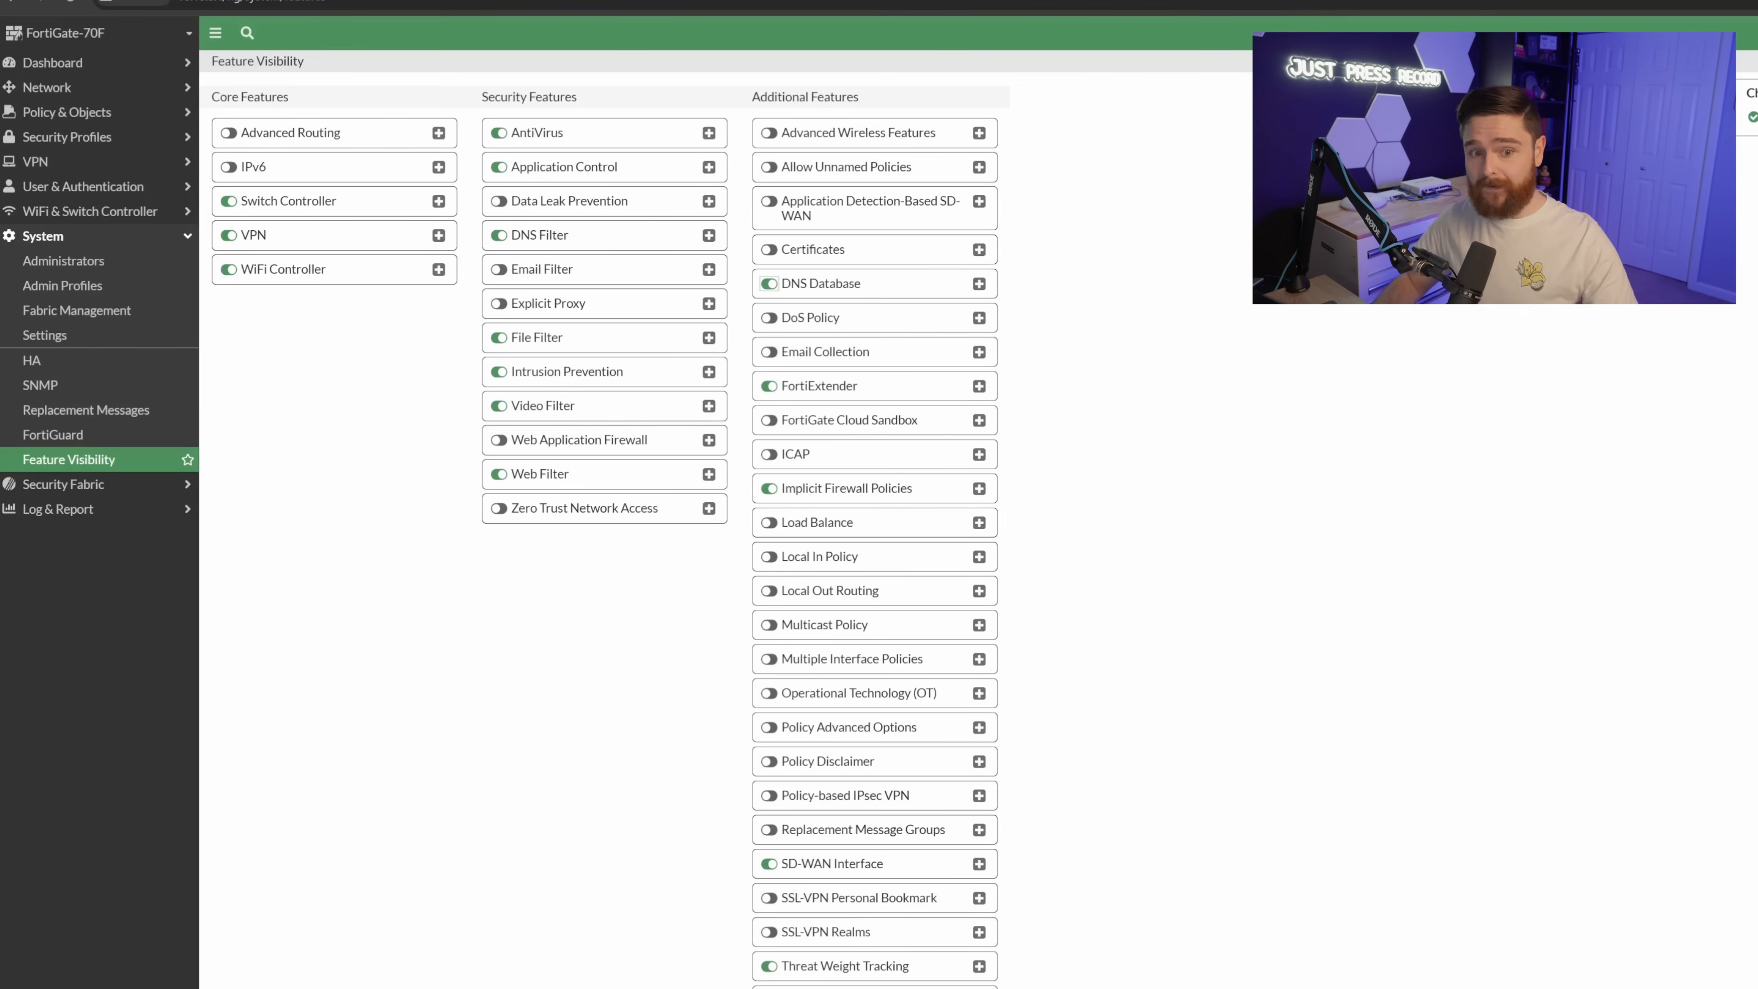
Make the internal interface's DHCP server specify 10.10.0.1 as its DNS server.
left_click(47, 88)
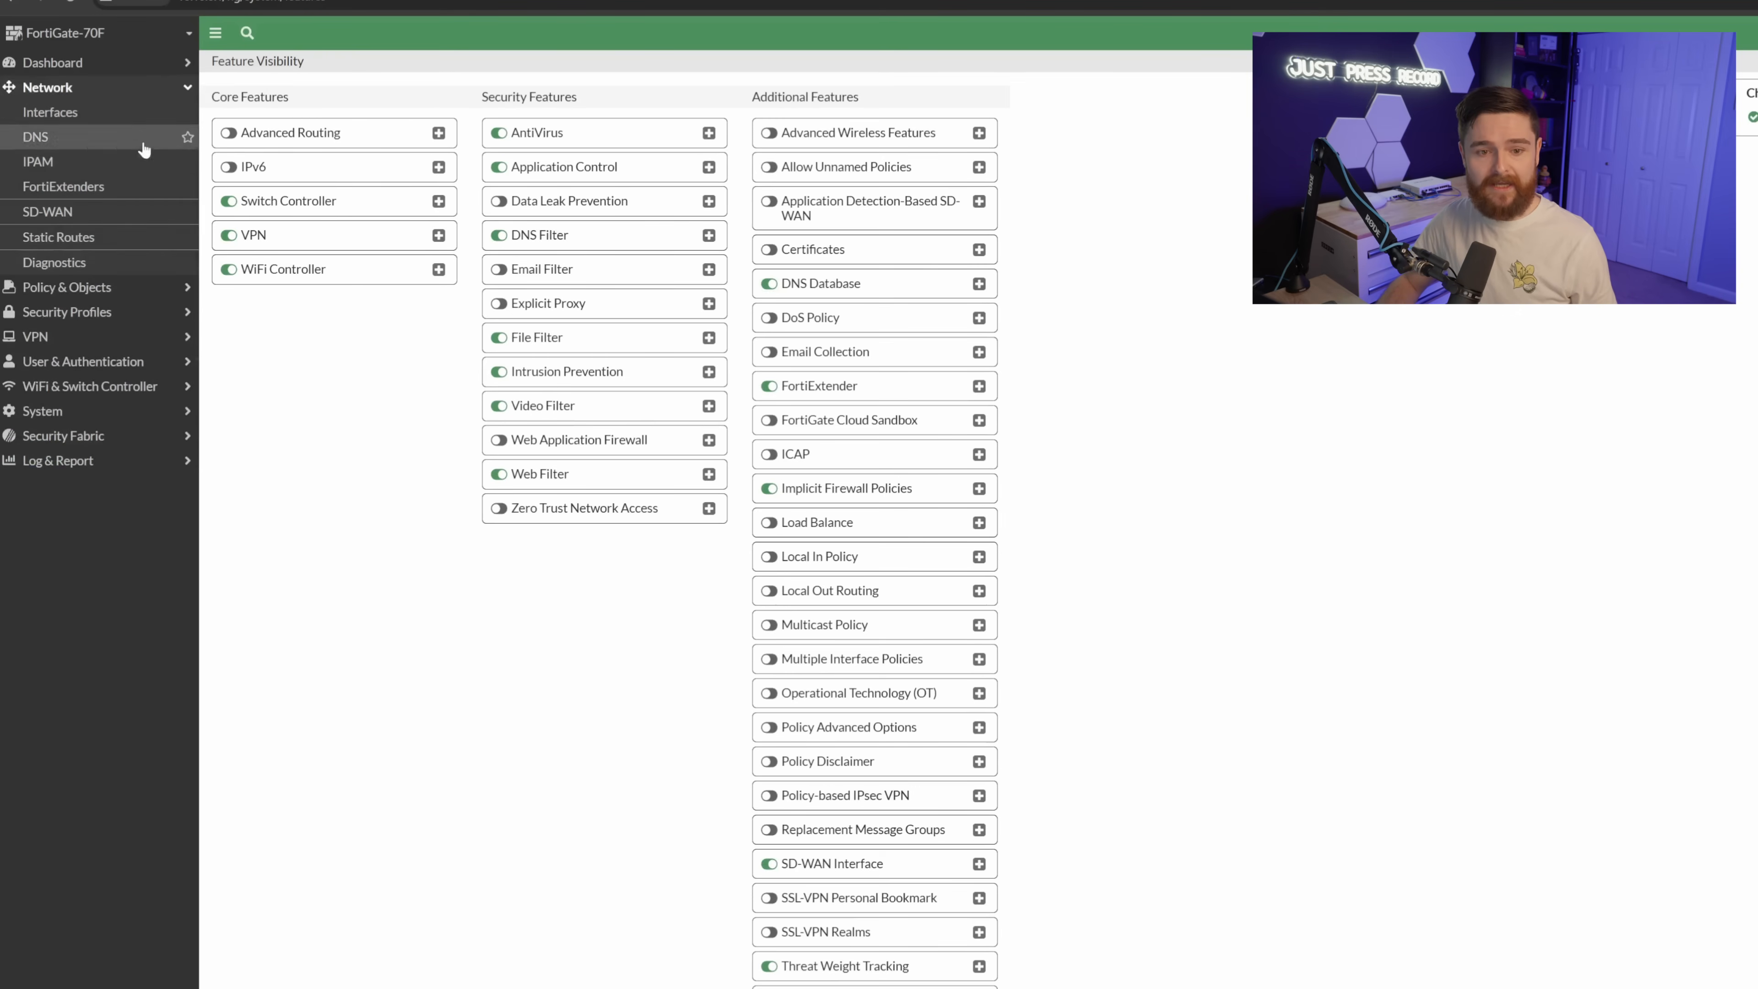
left_click(50, 112)
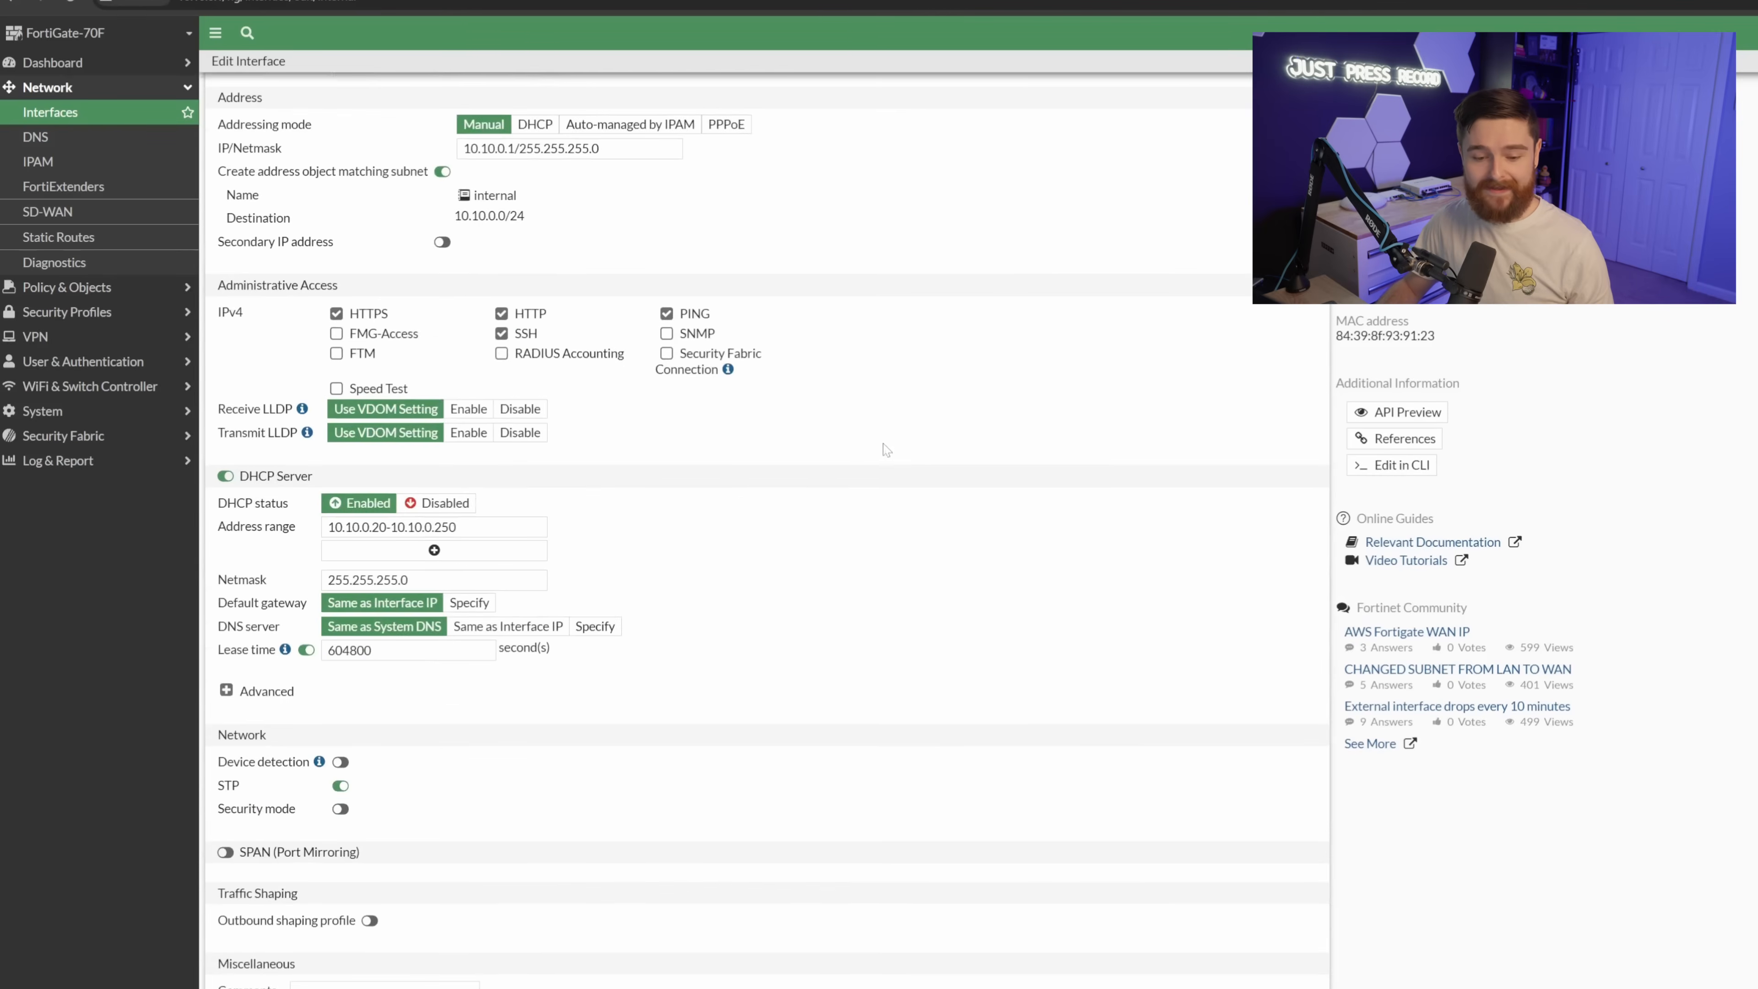
left_click(594, 626)
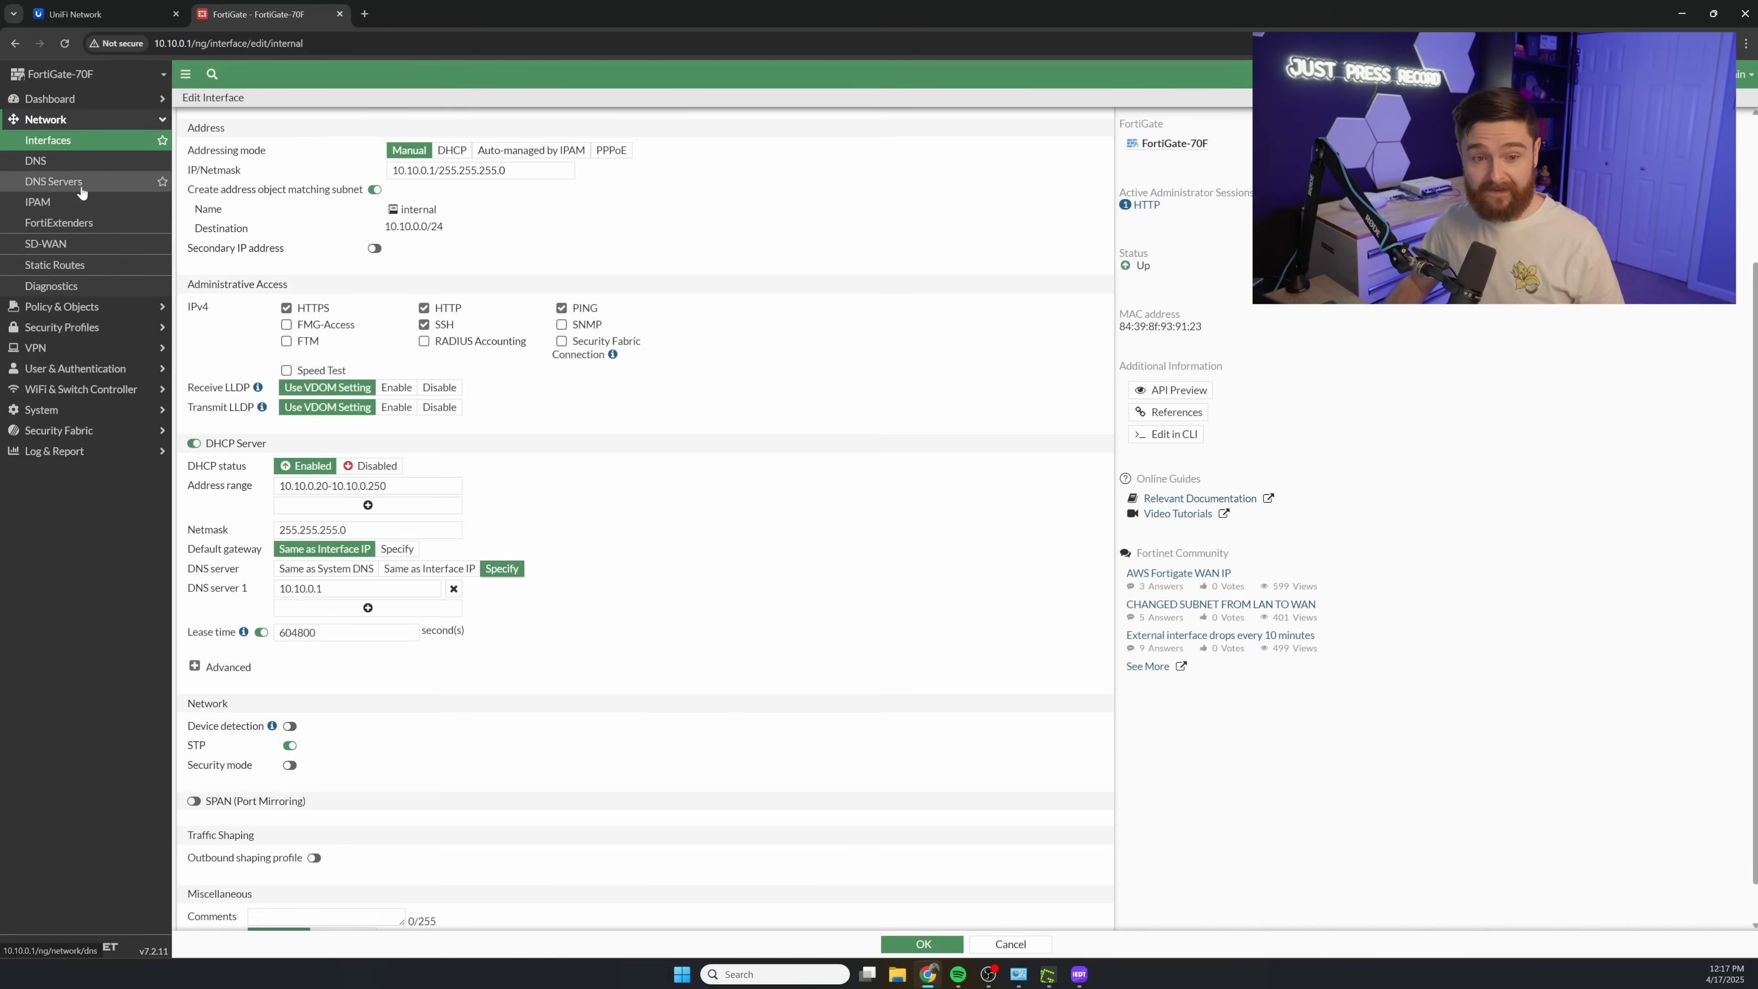
Create a recursive DNS service on the internal interface from the DNS Servers page.
left_click(53, 181)
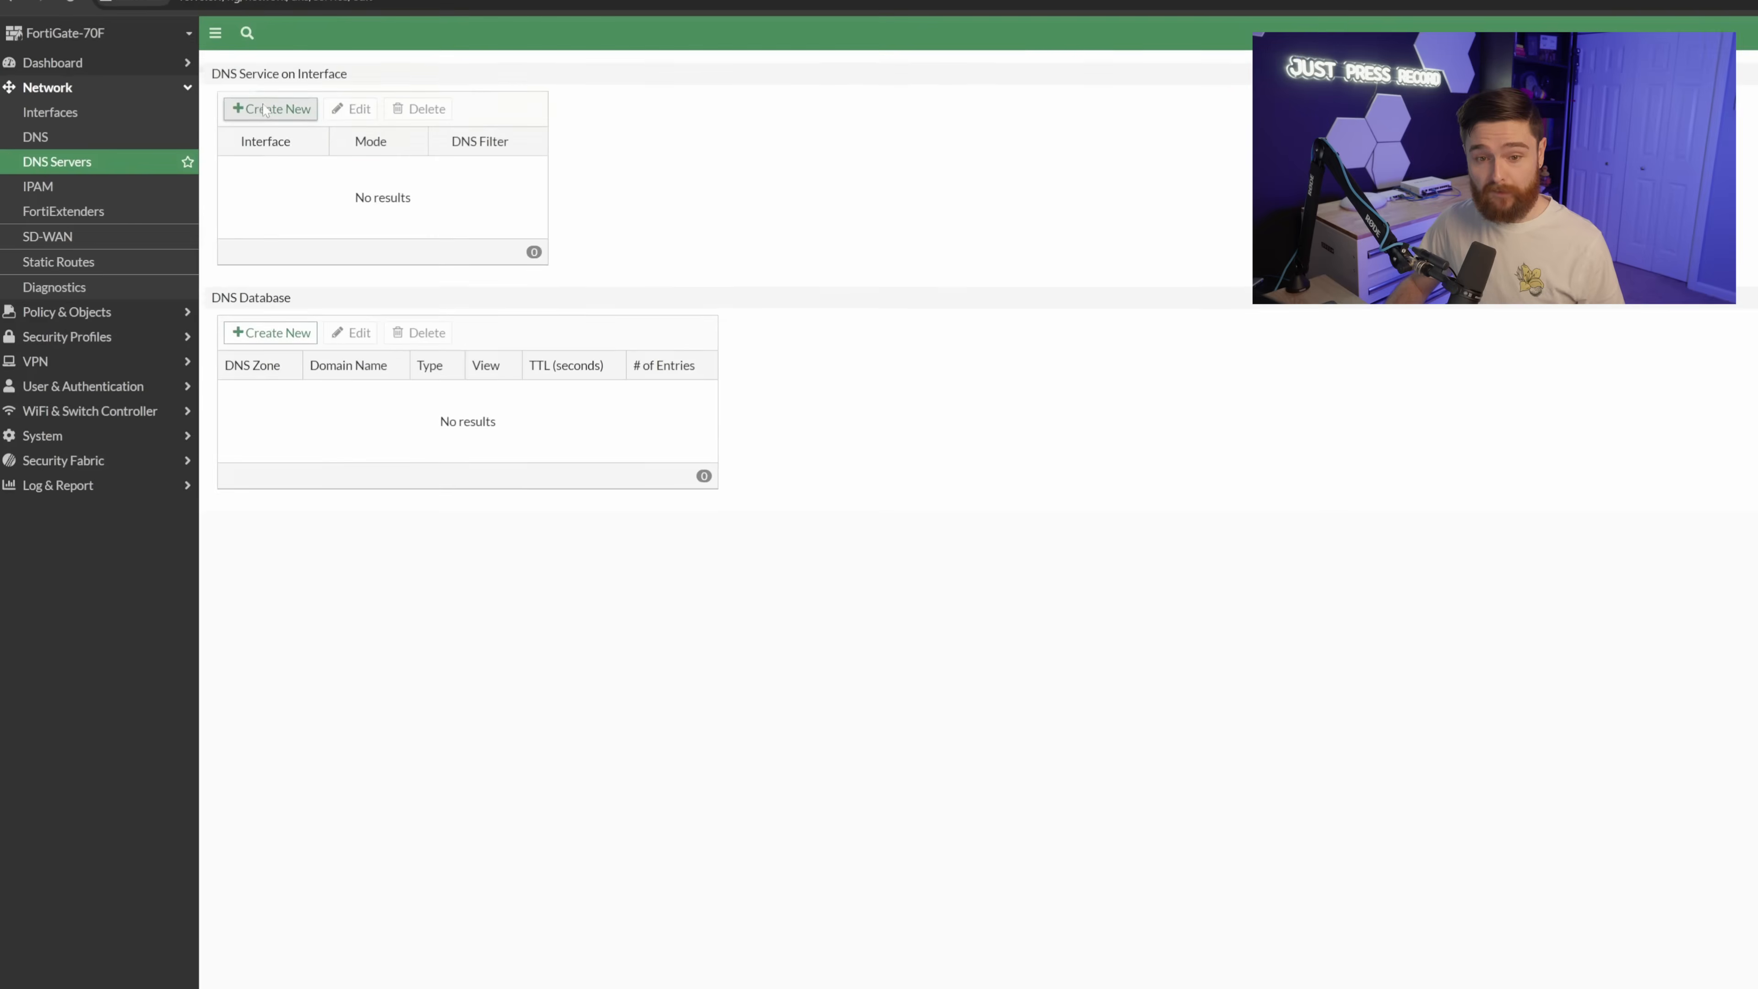
left_click(270, 109)
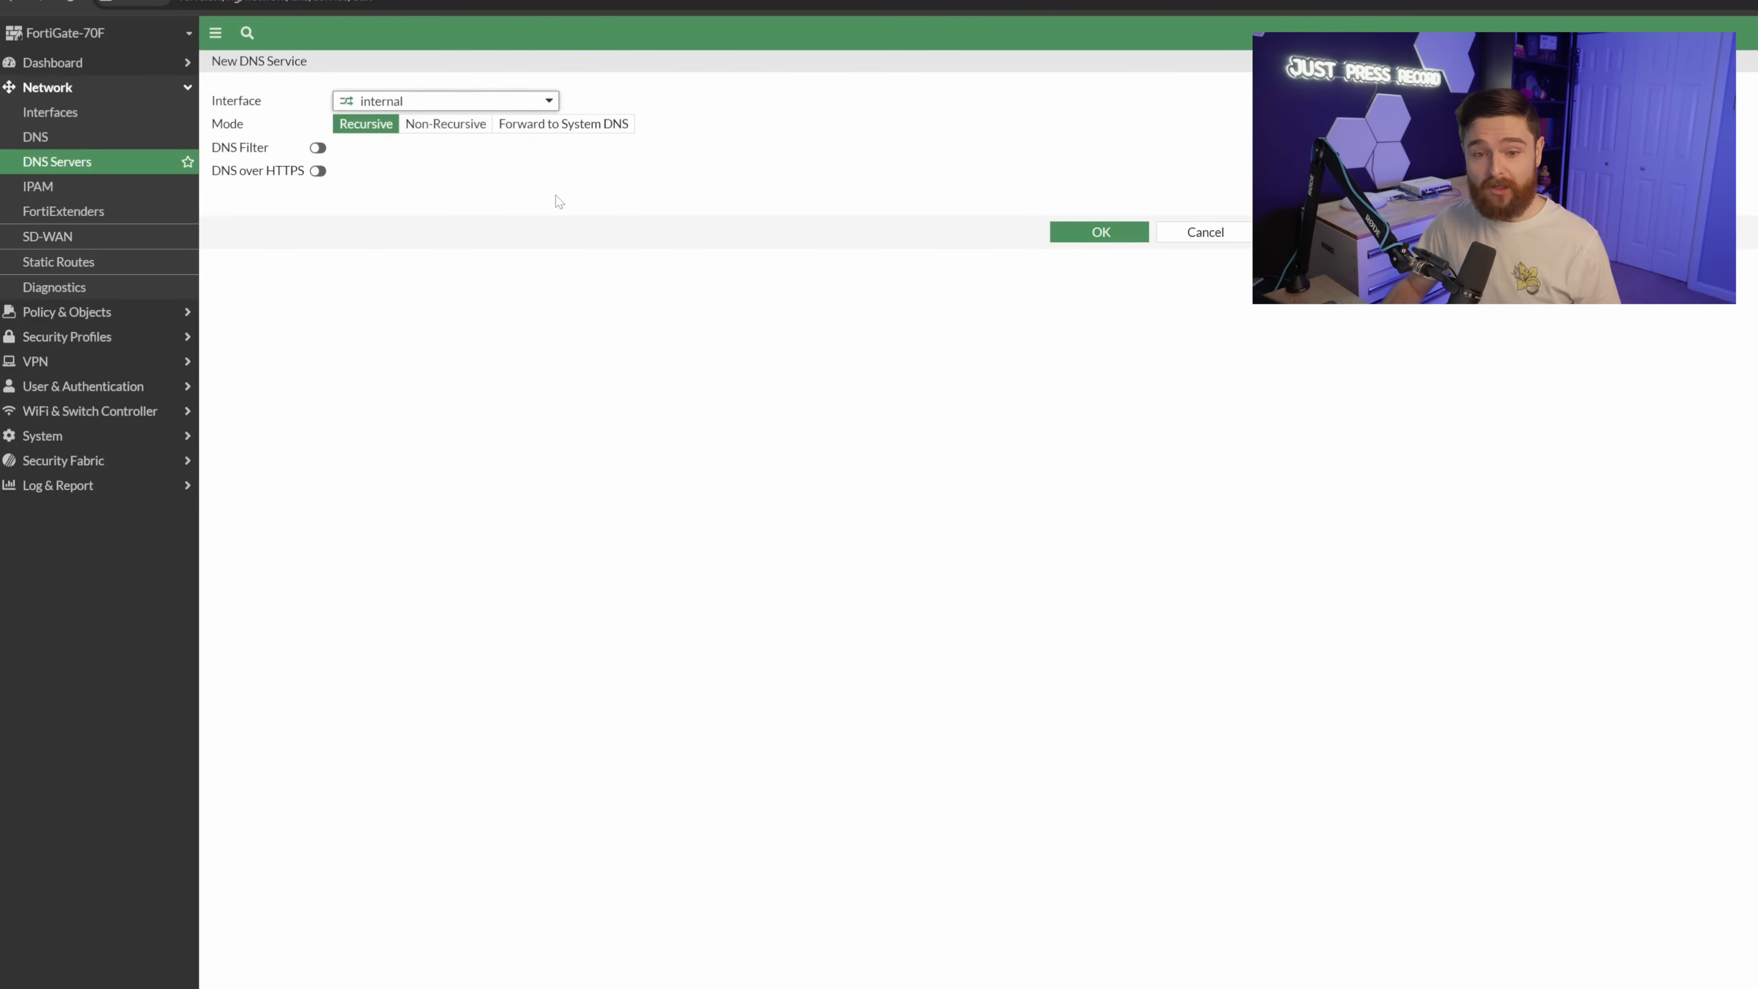
mouse_move(390, 147)
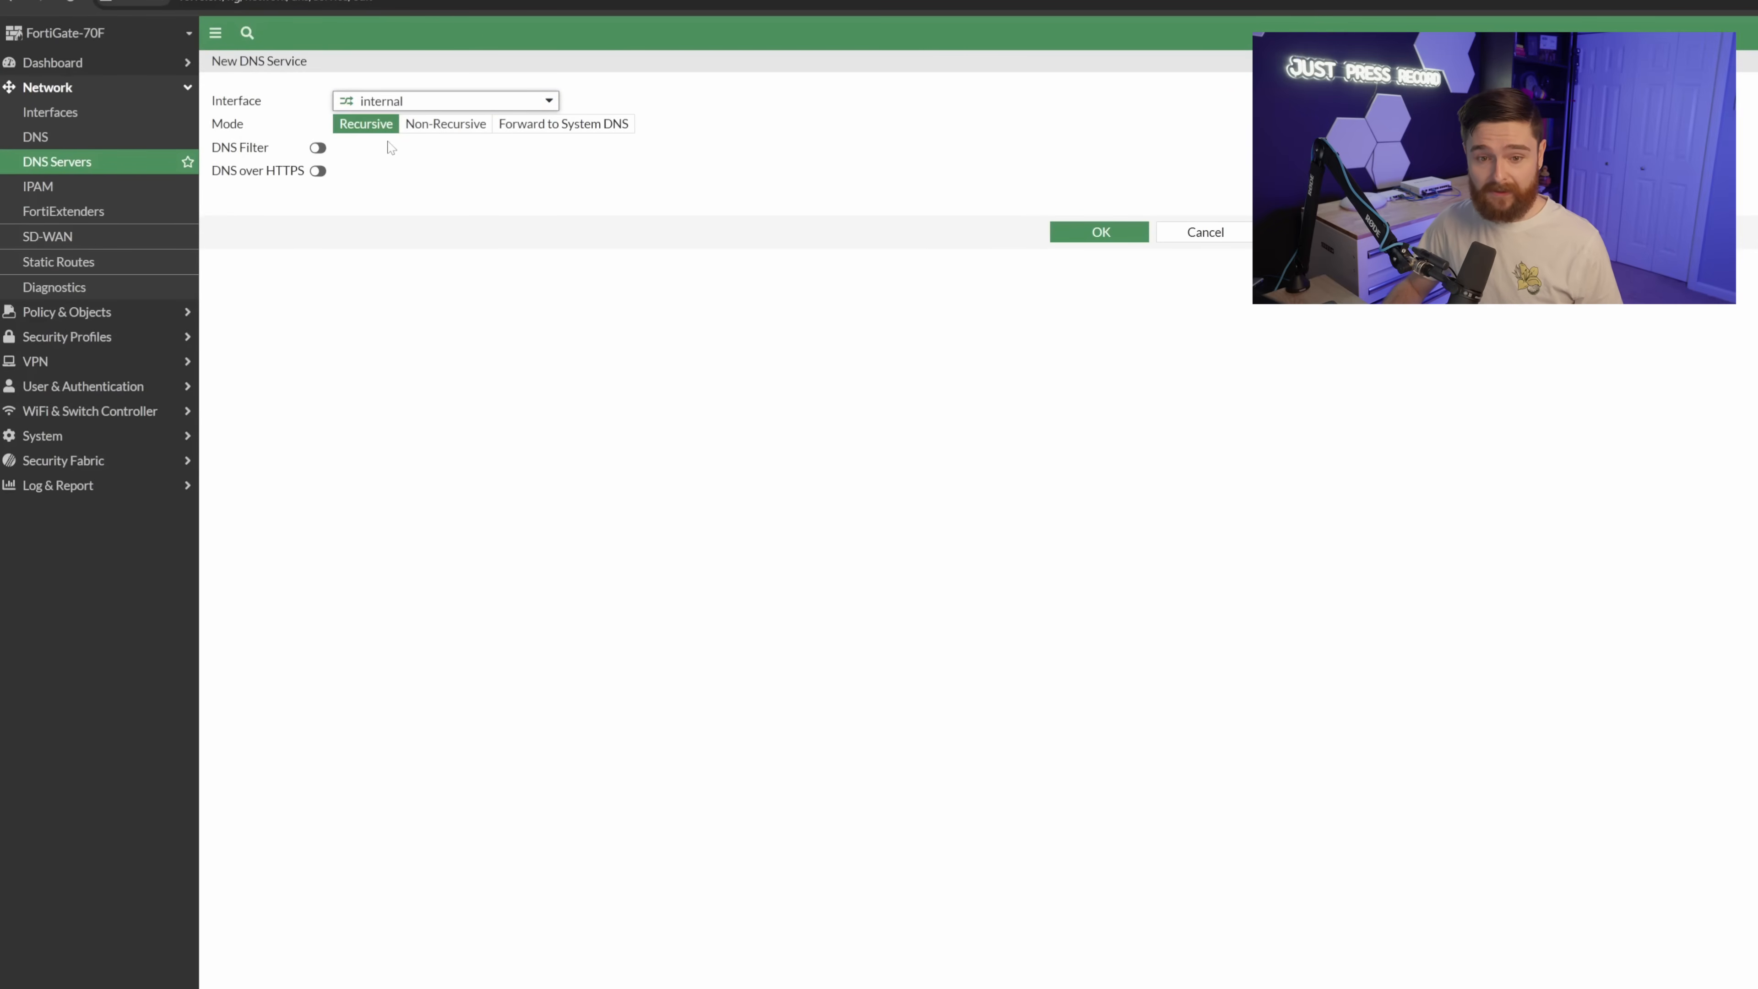
left_click(1098, 232)
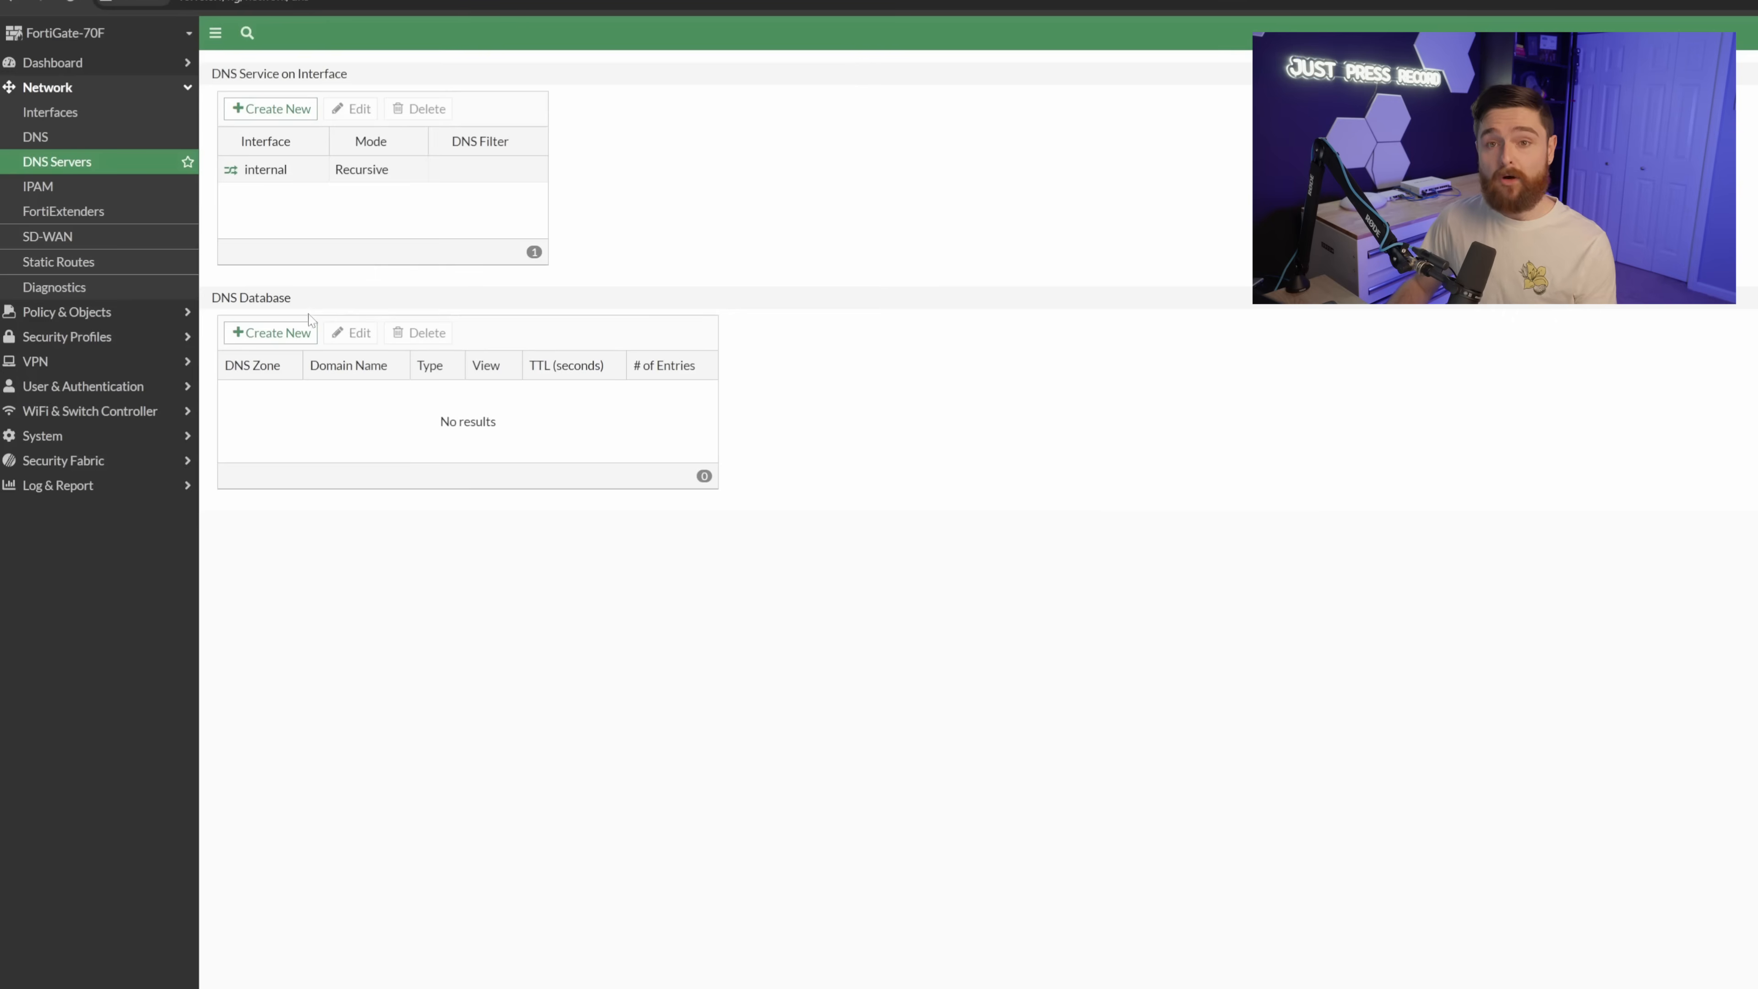
Create a new DNS database zone with zone and domain name 'unifi'.
left_click(270, 332)
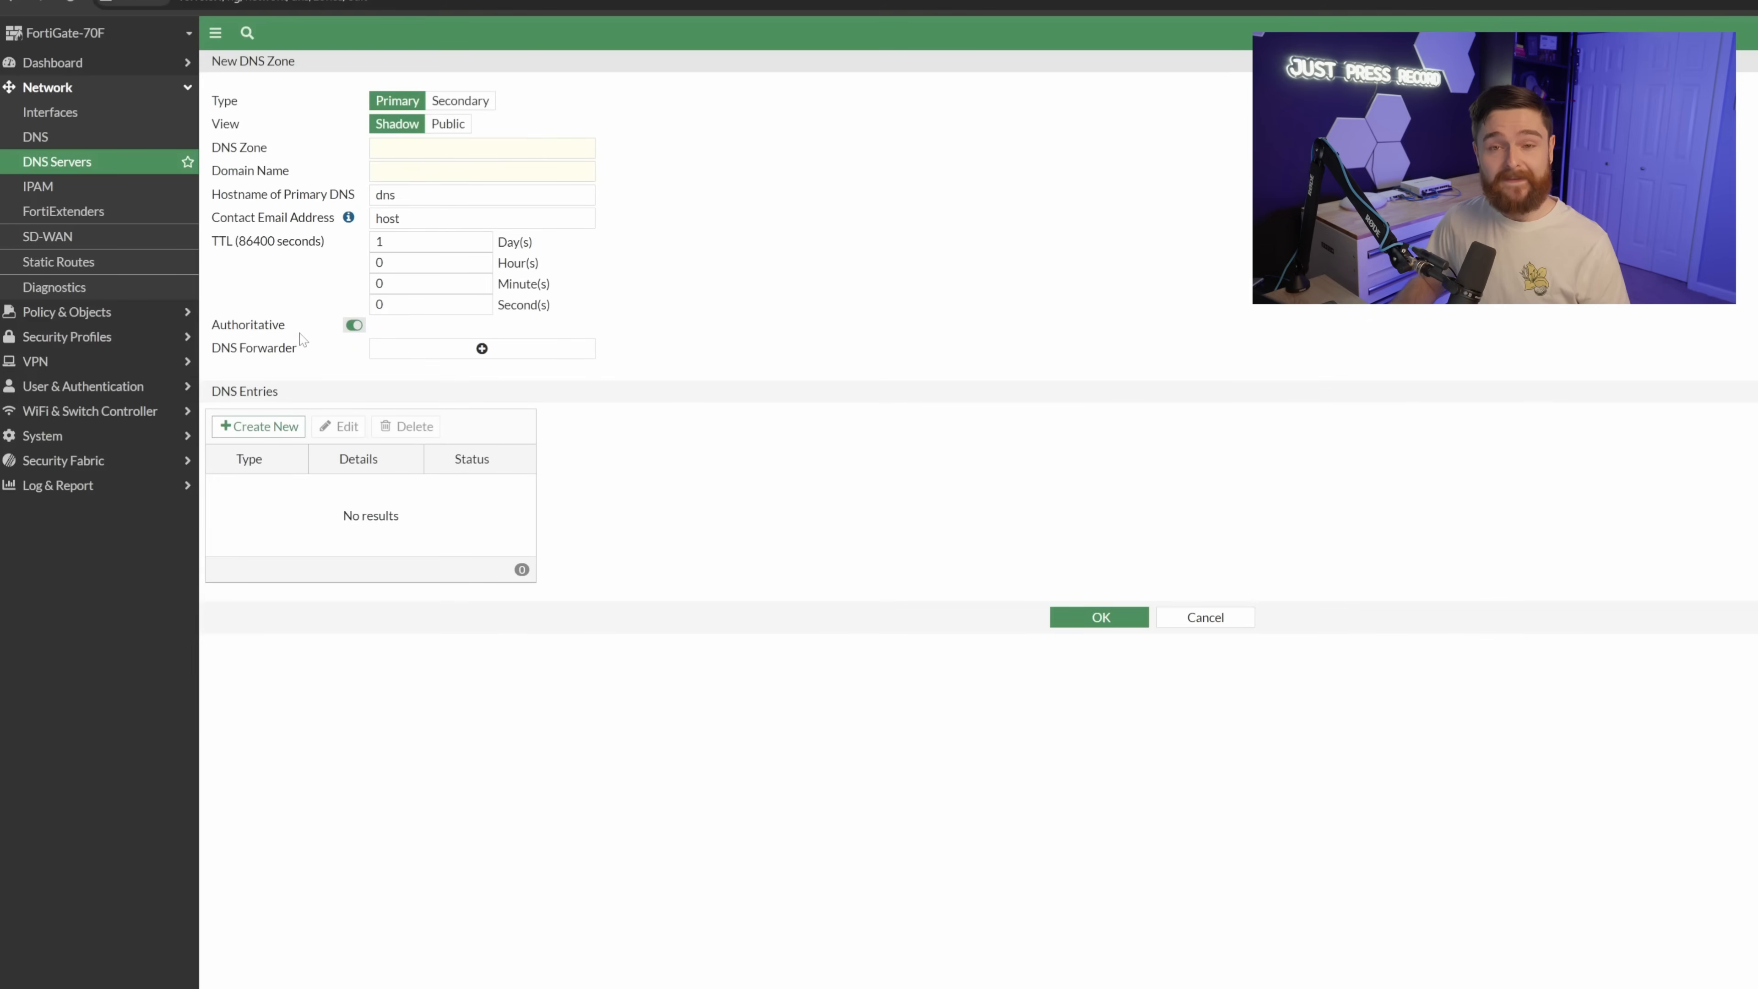
type("unifi")
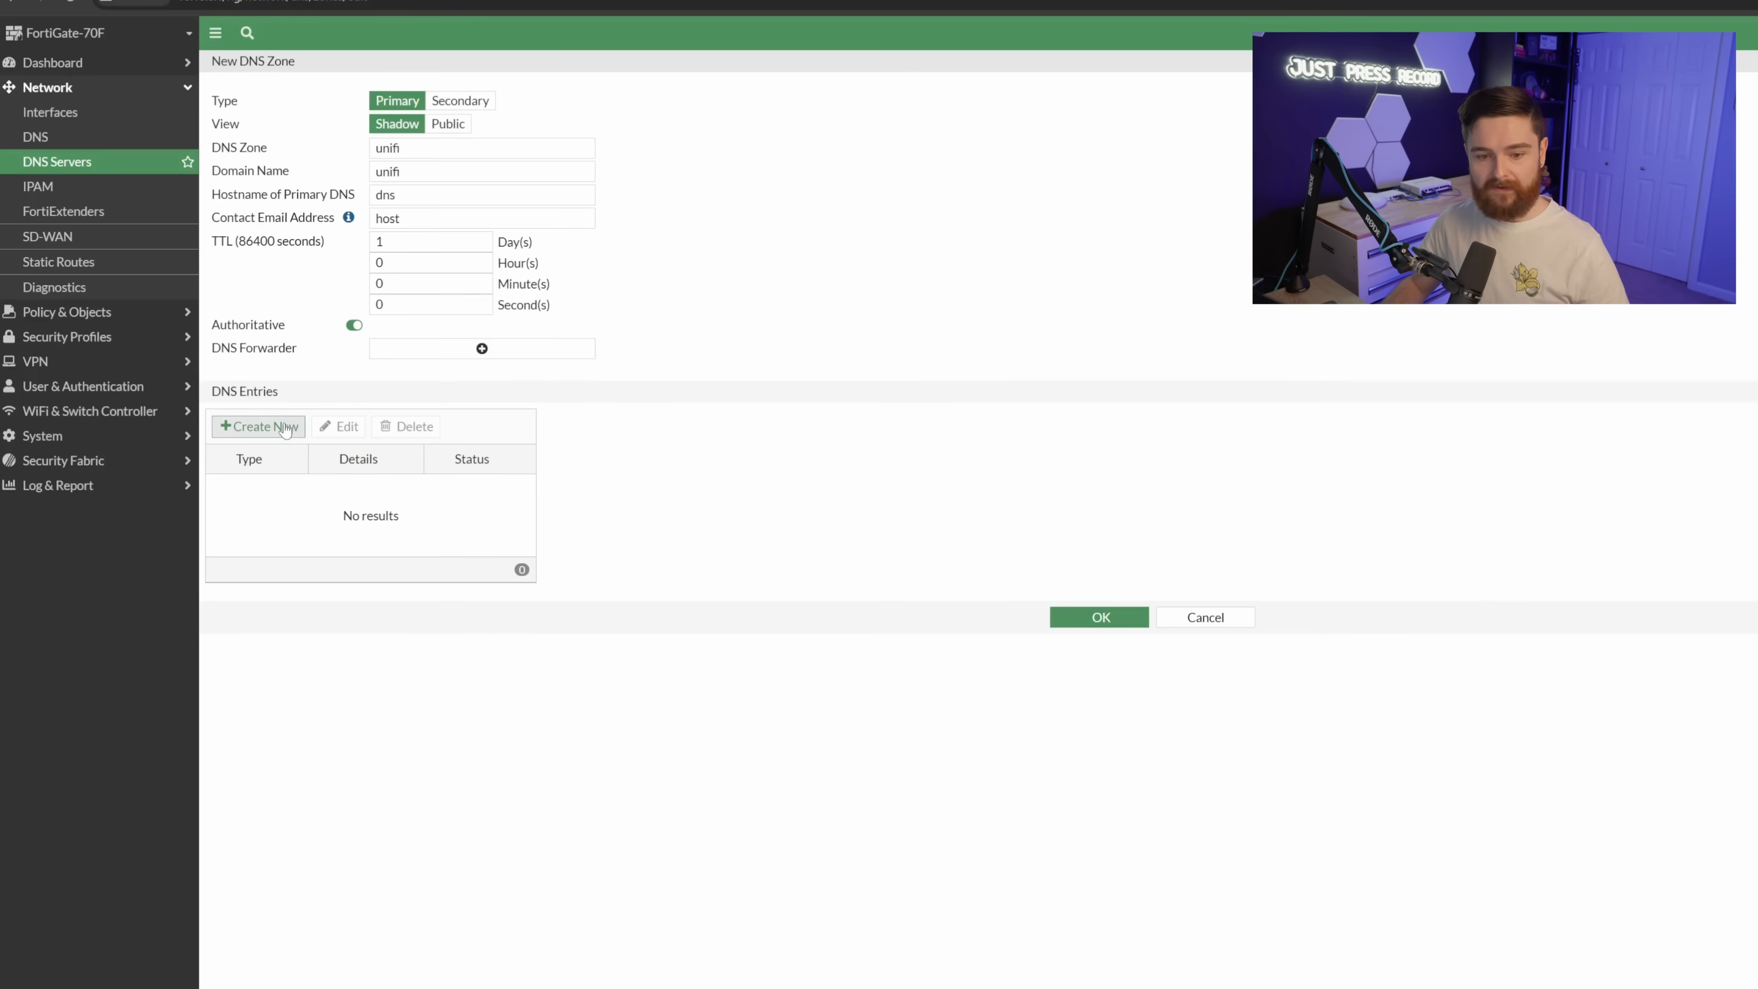
Add an A record with hostname @ pointing to the controller IP and save the zone.
left_click(258, 426)
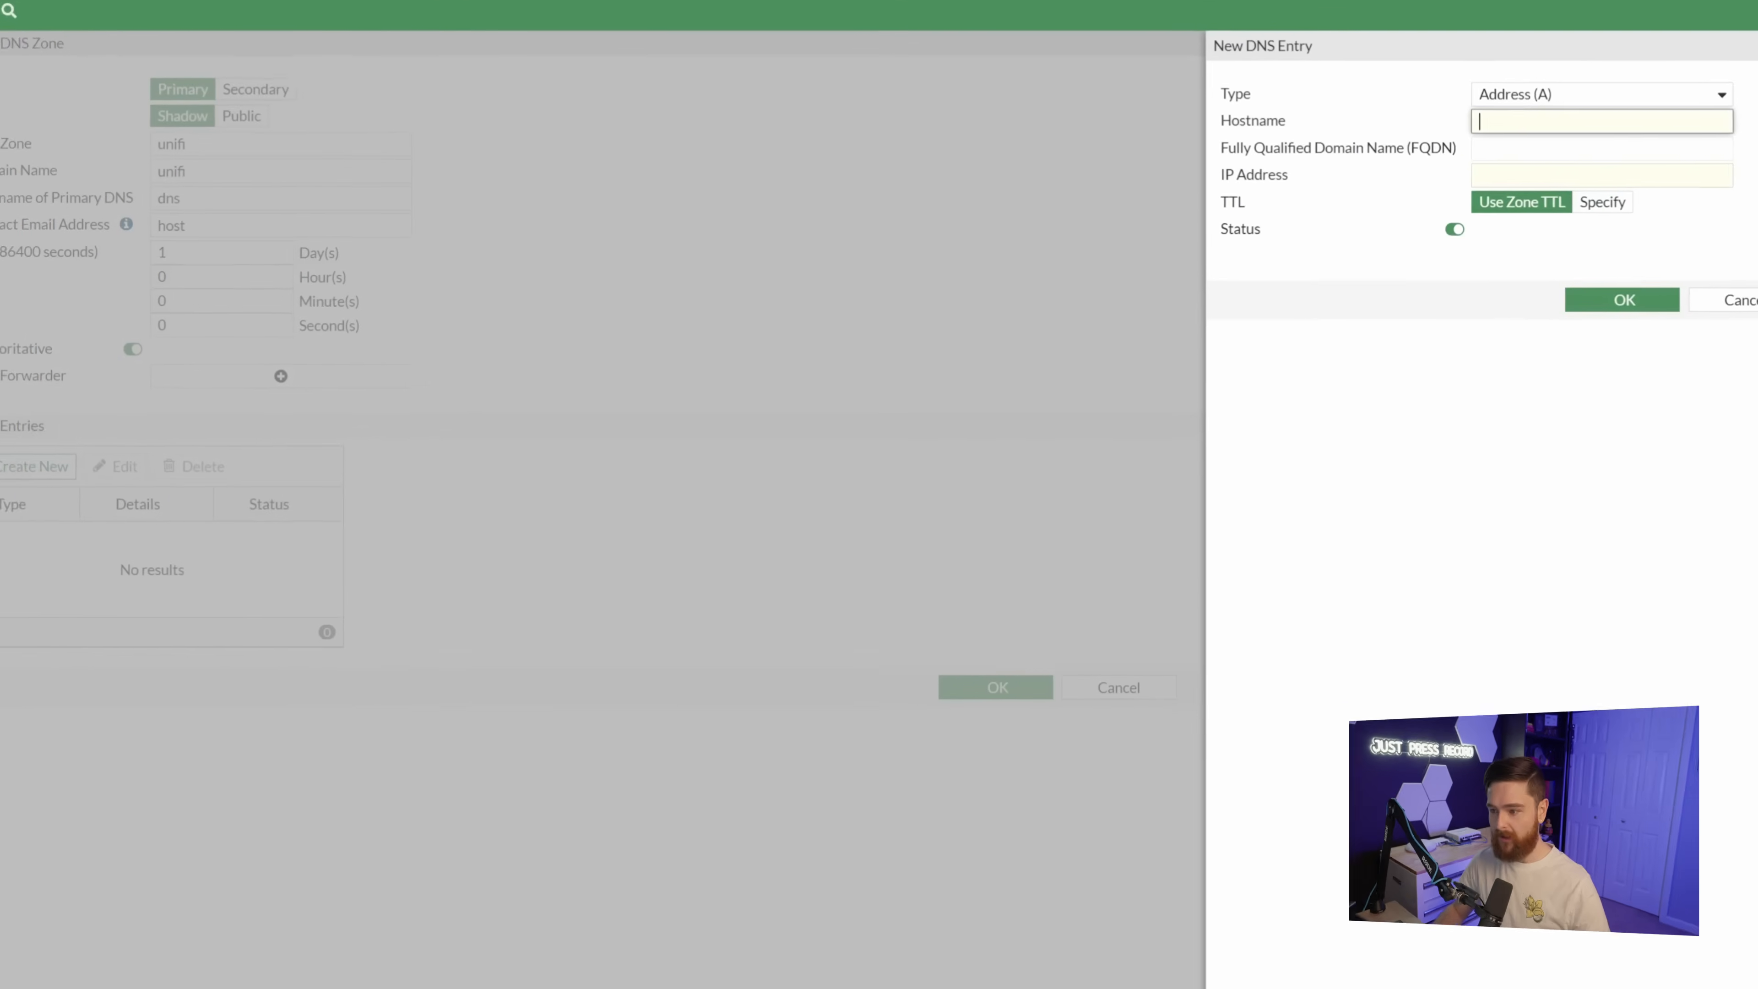
type("@")
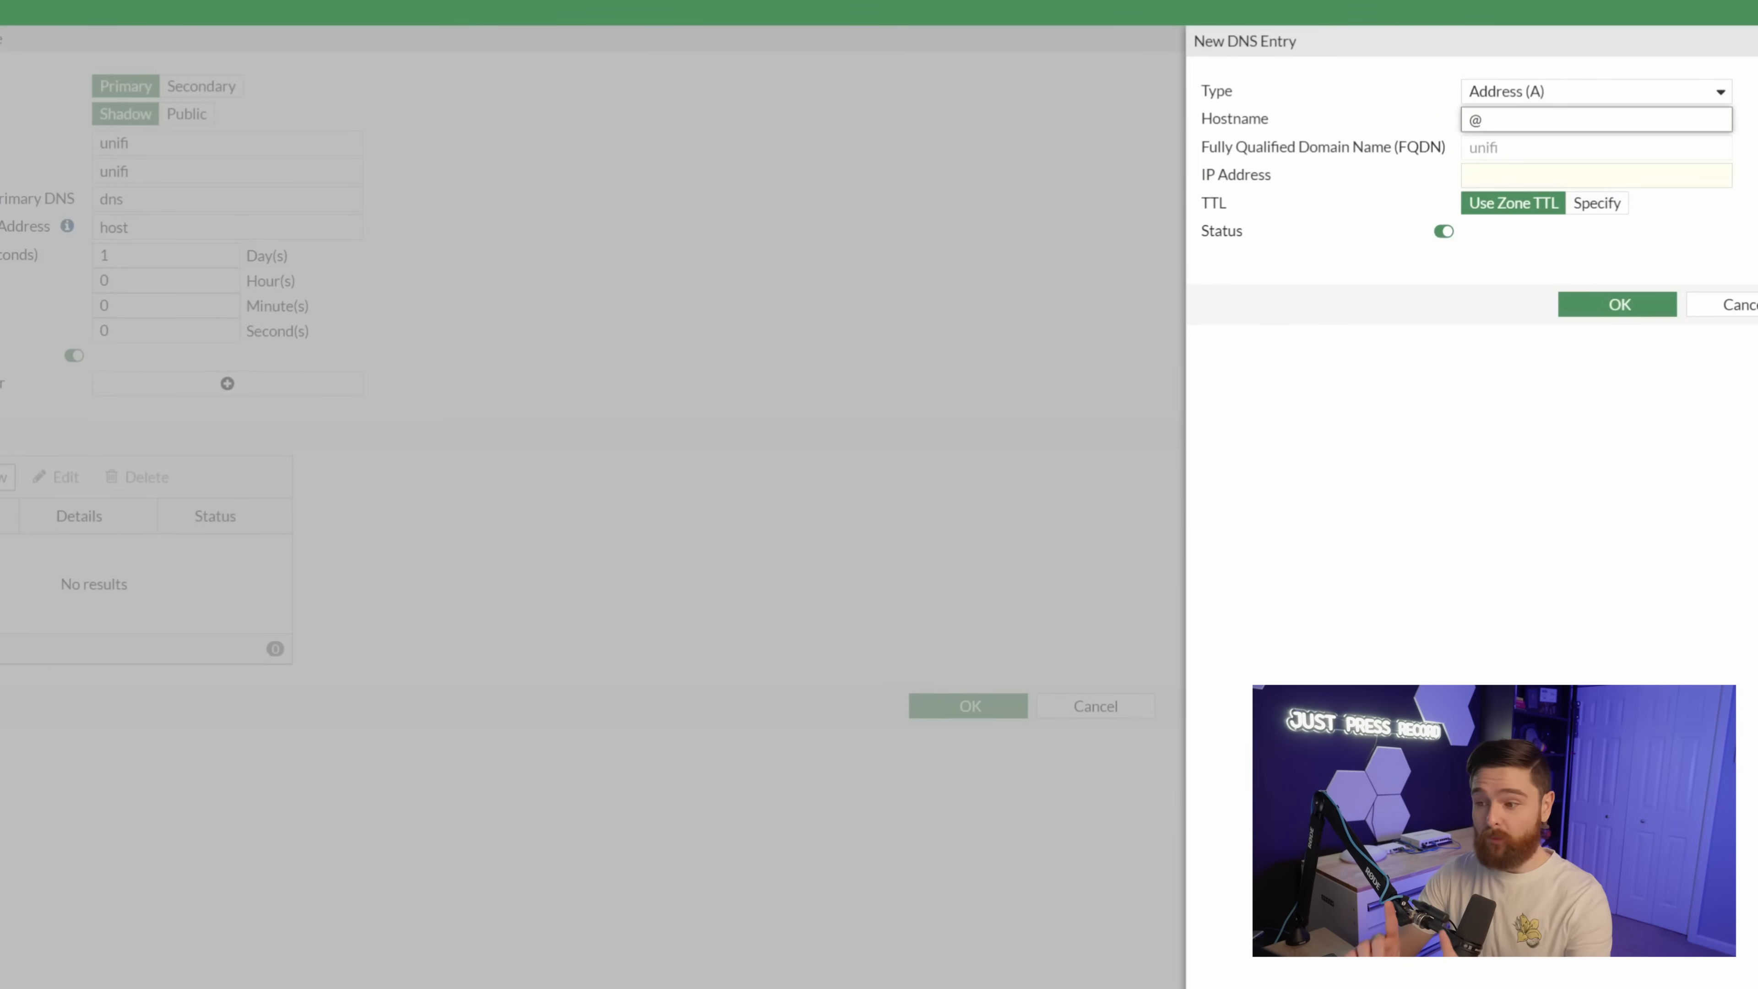
type("Con")
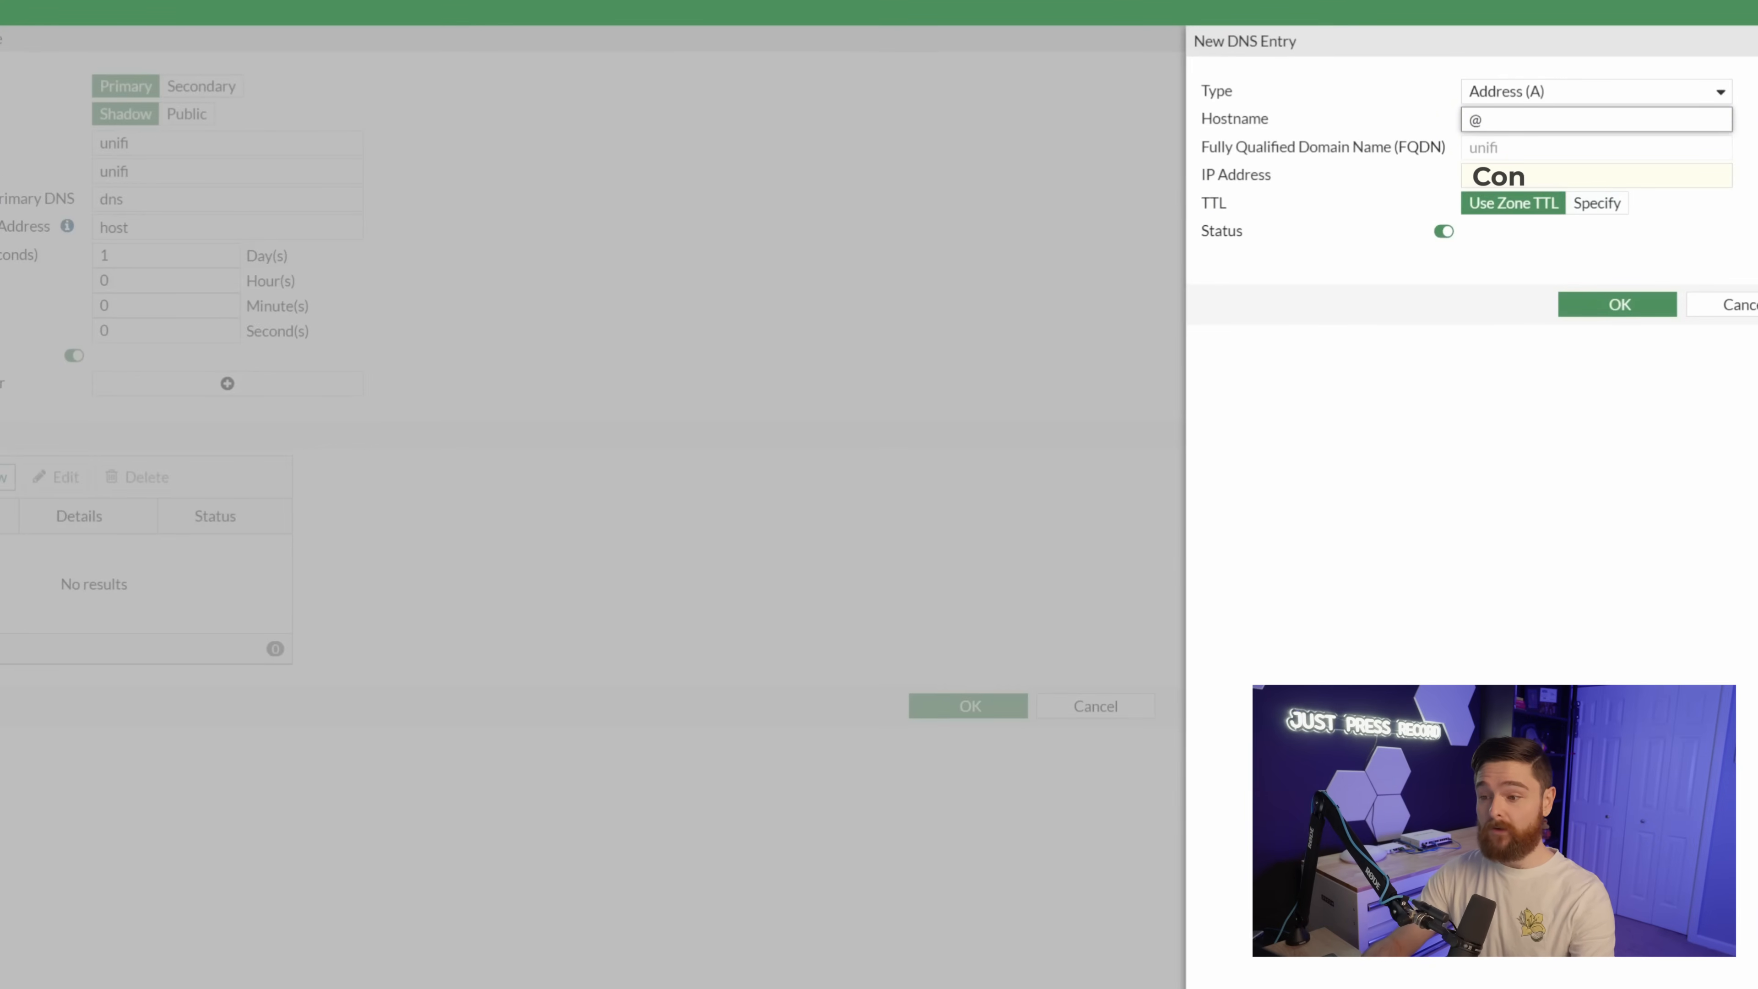
type("troller IP")
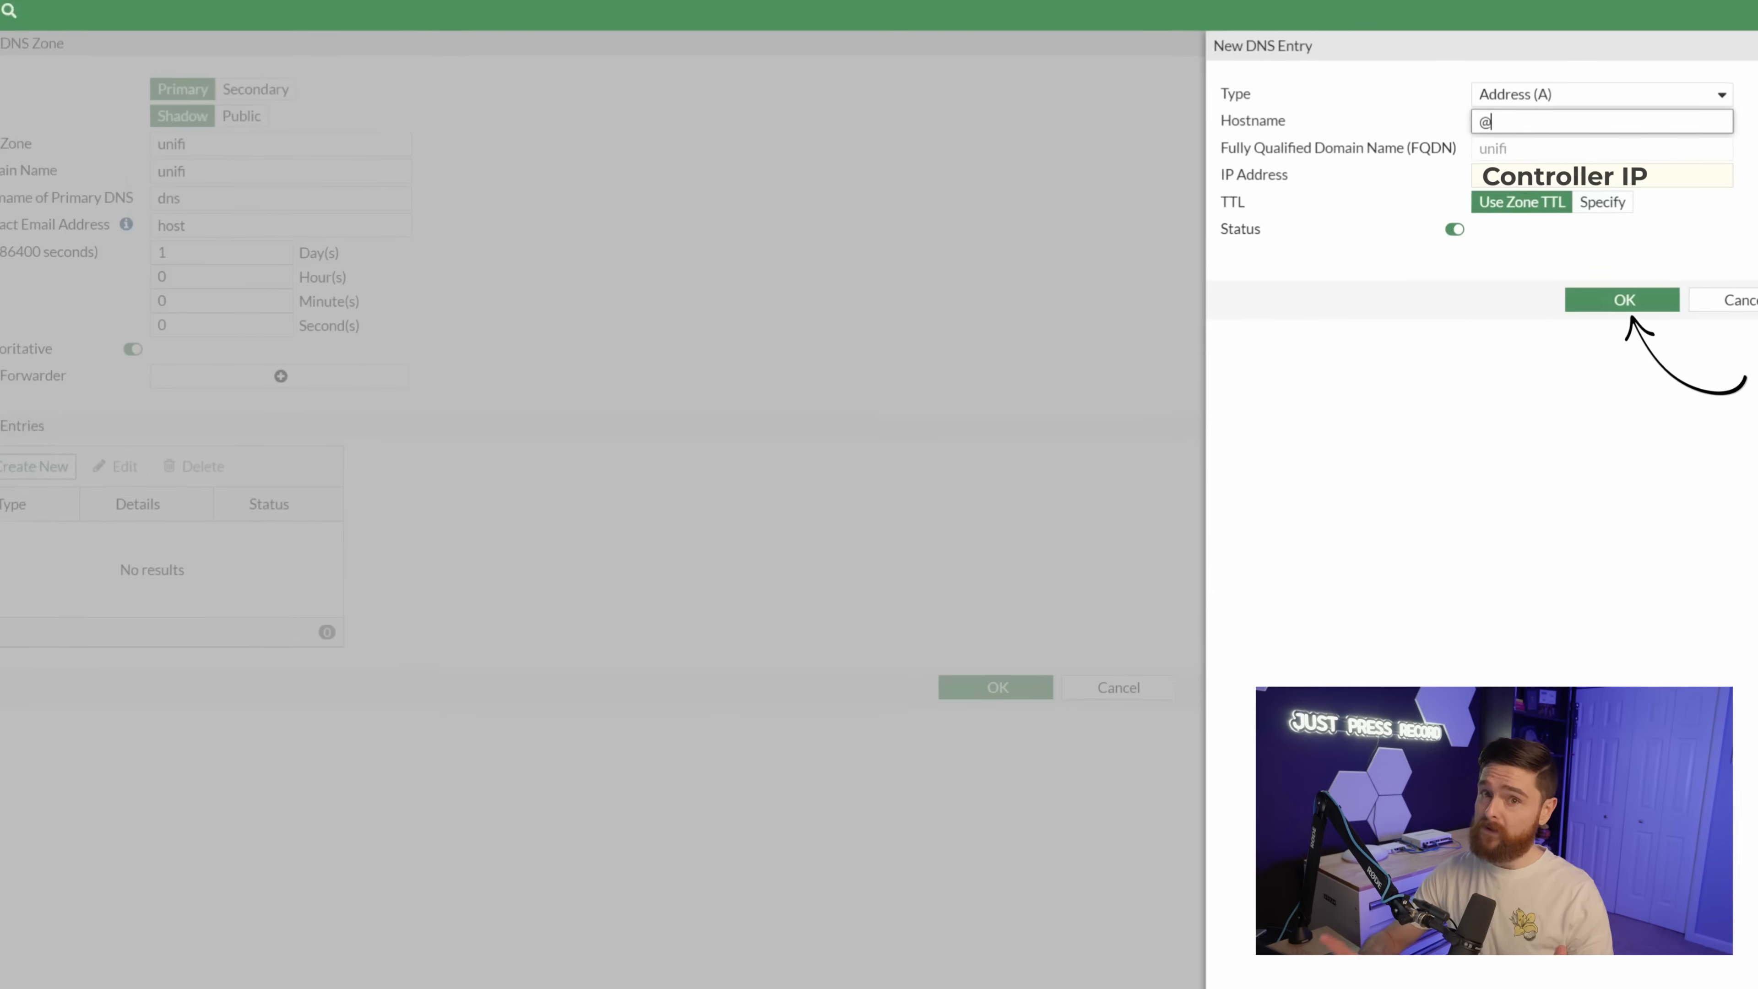
left_click(1622, 299)
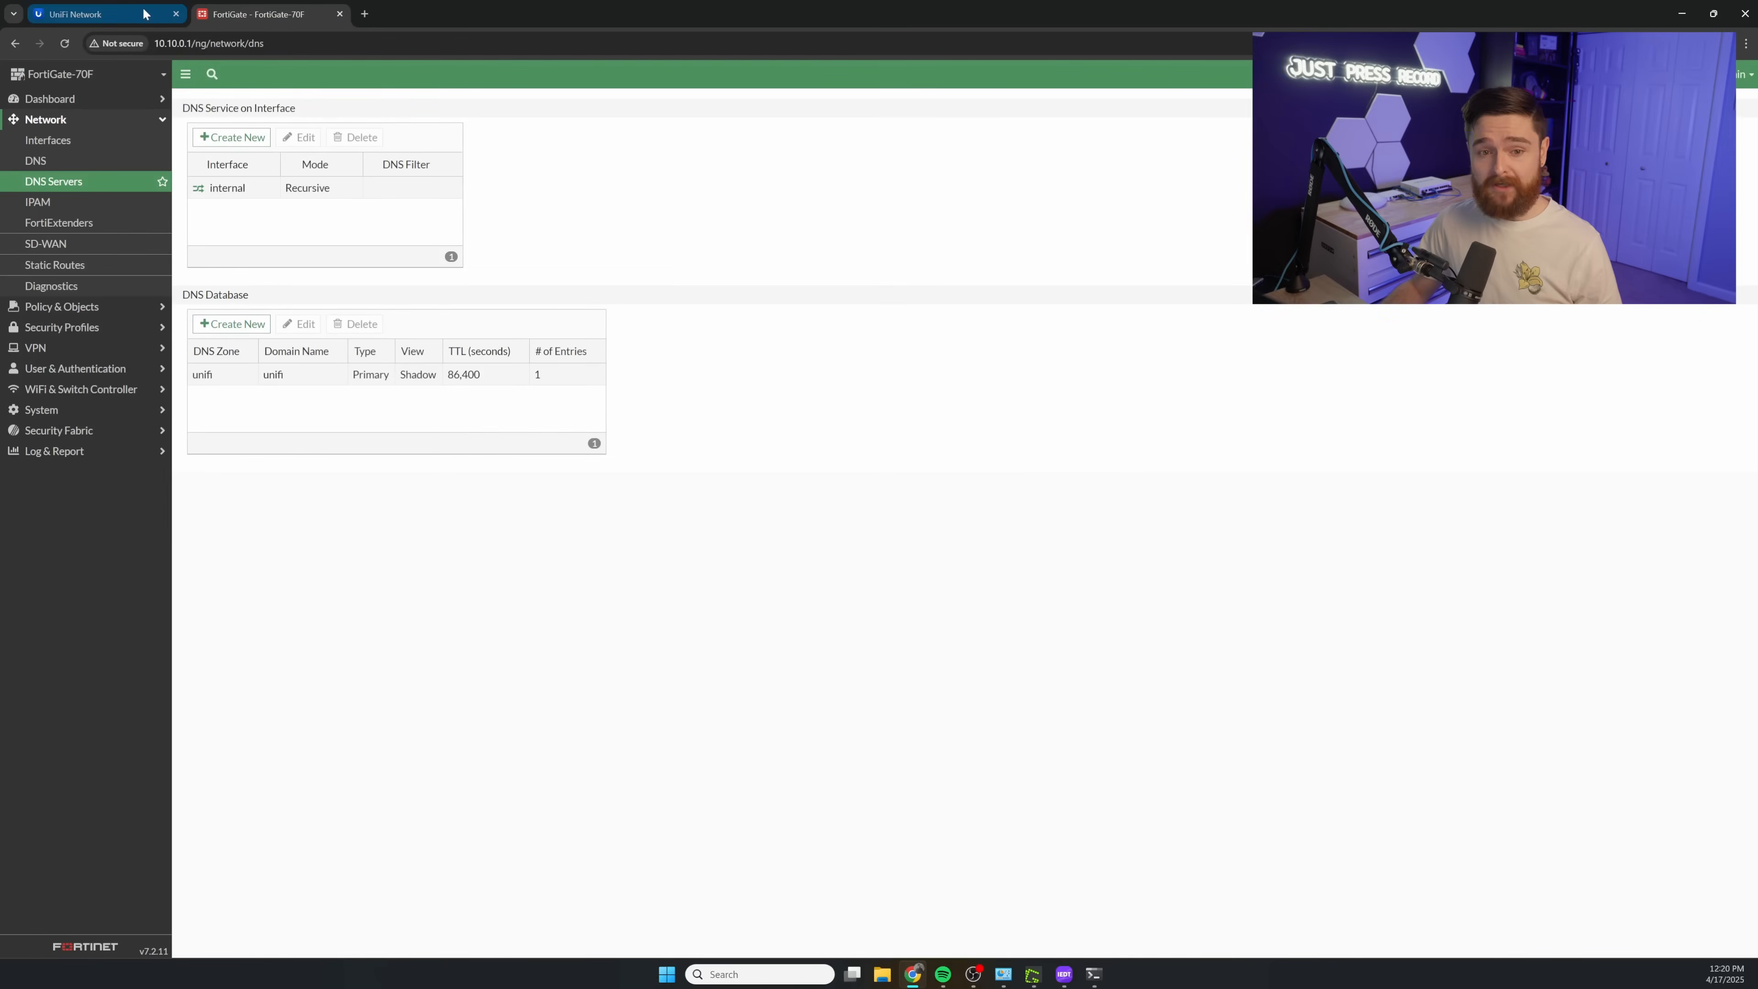
Adopt the USW Flex 2.5G 5 switch from the UniFi Network Devices page.
left_click(101, 14)
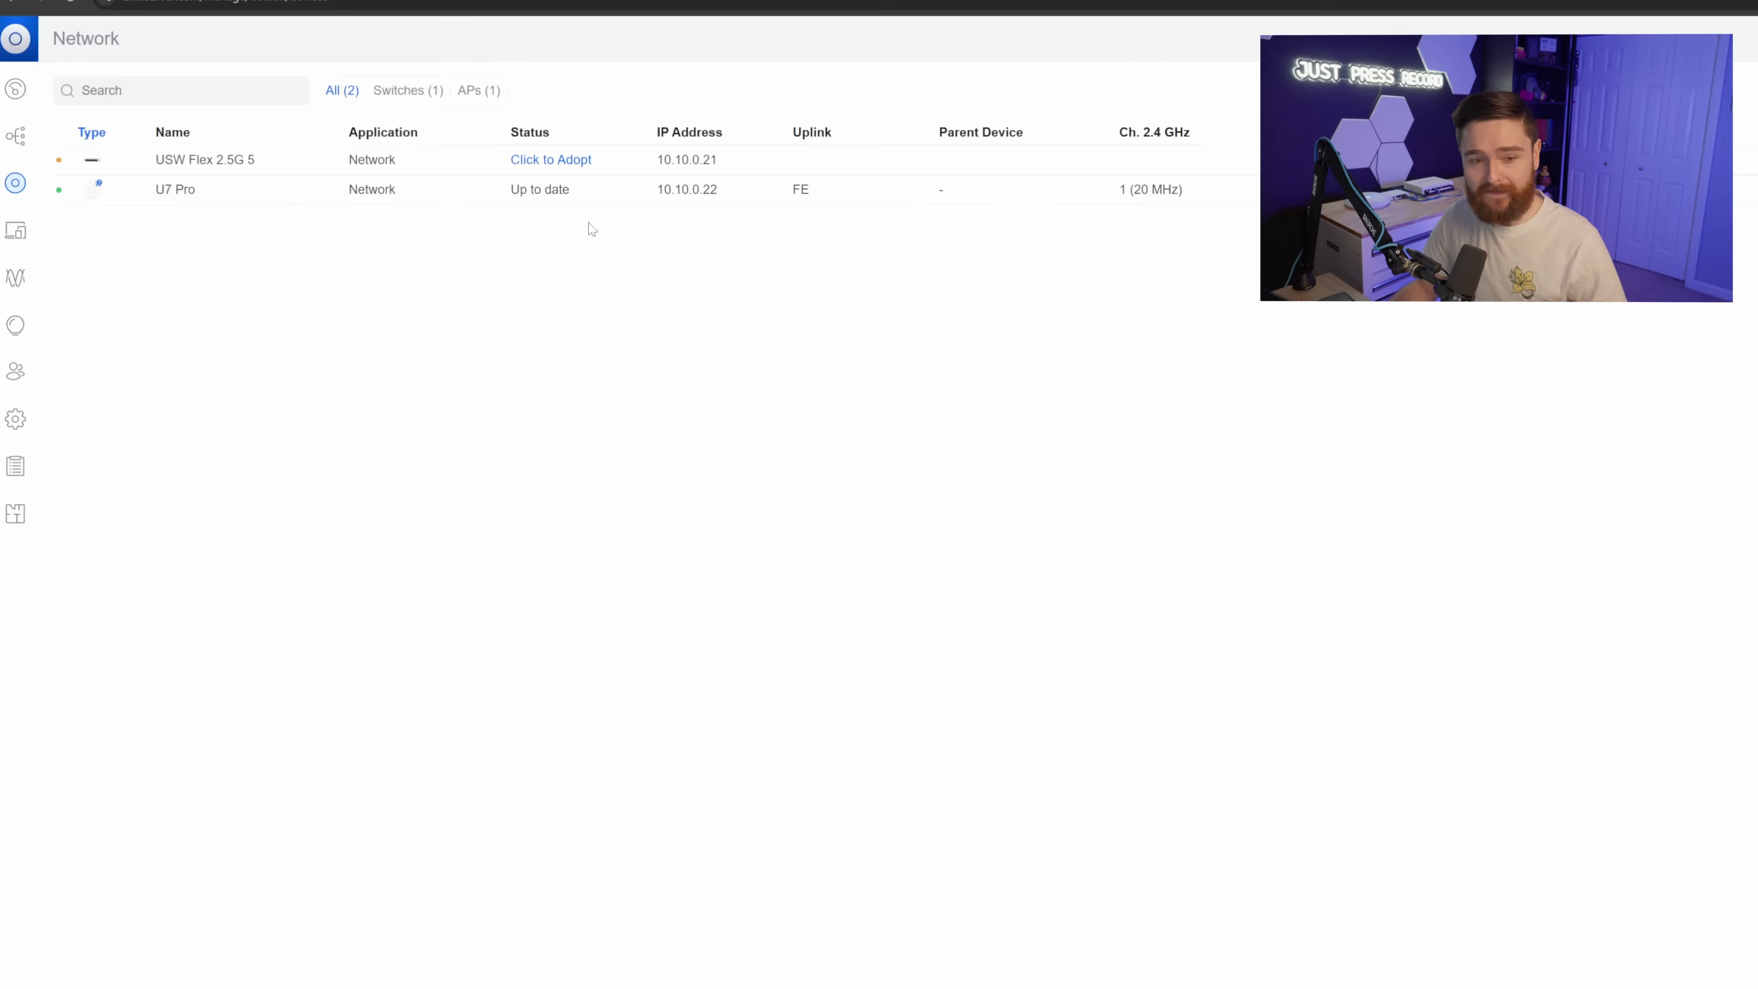
left_click(549, 159)
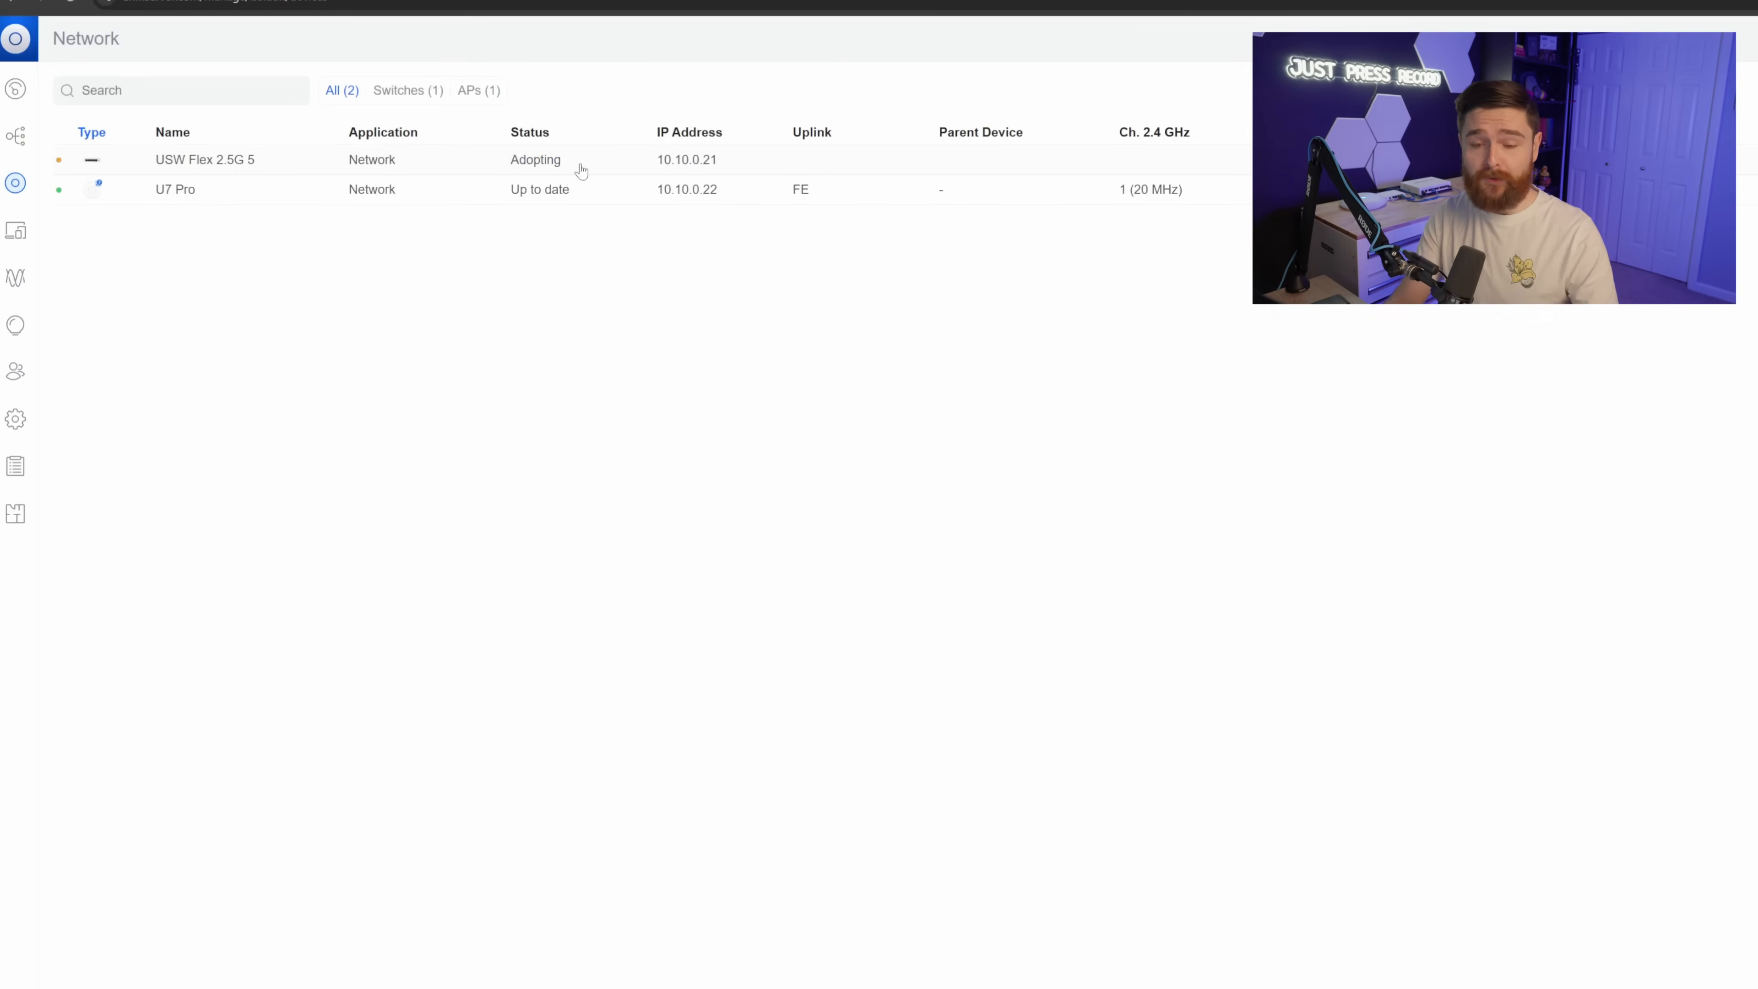
mouse_move(455, 283)
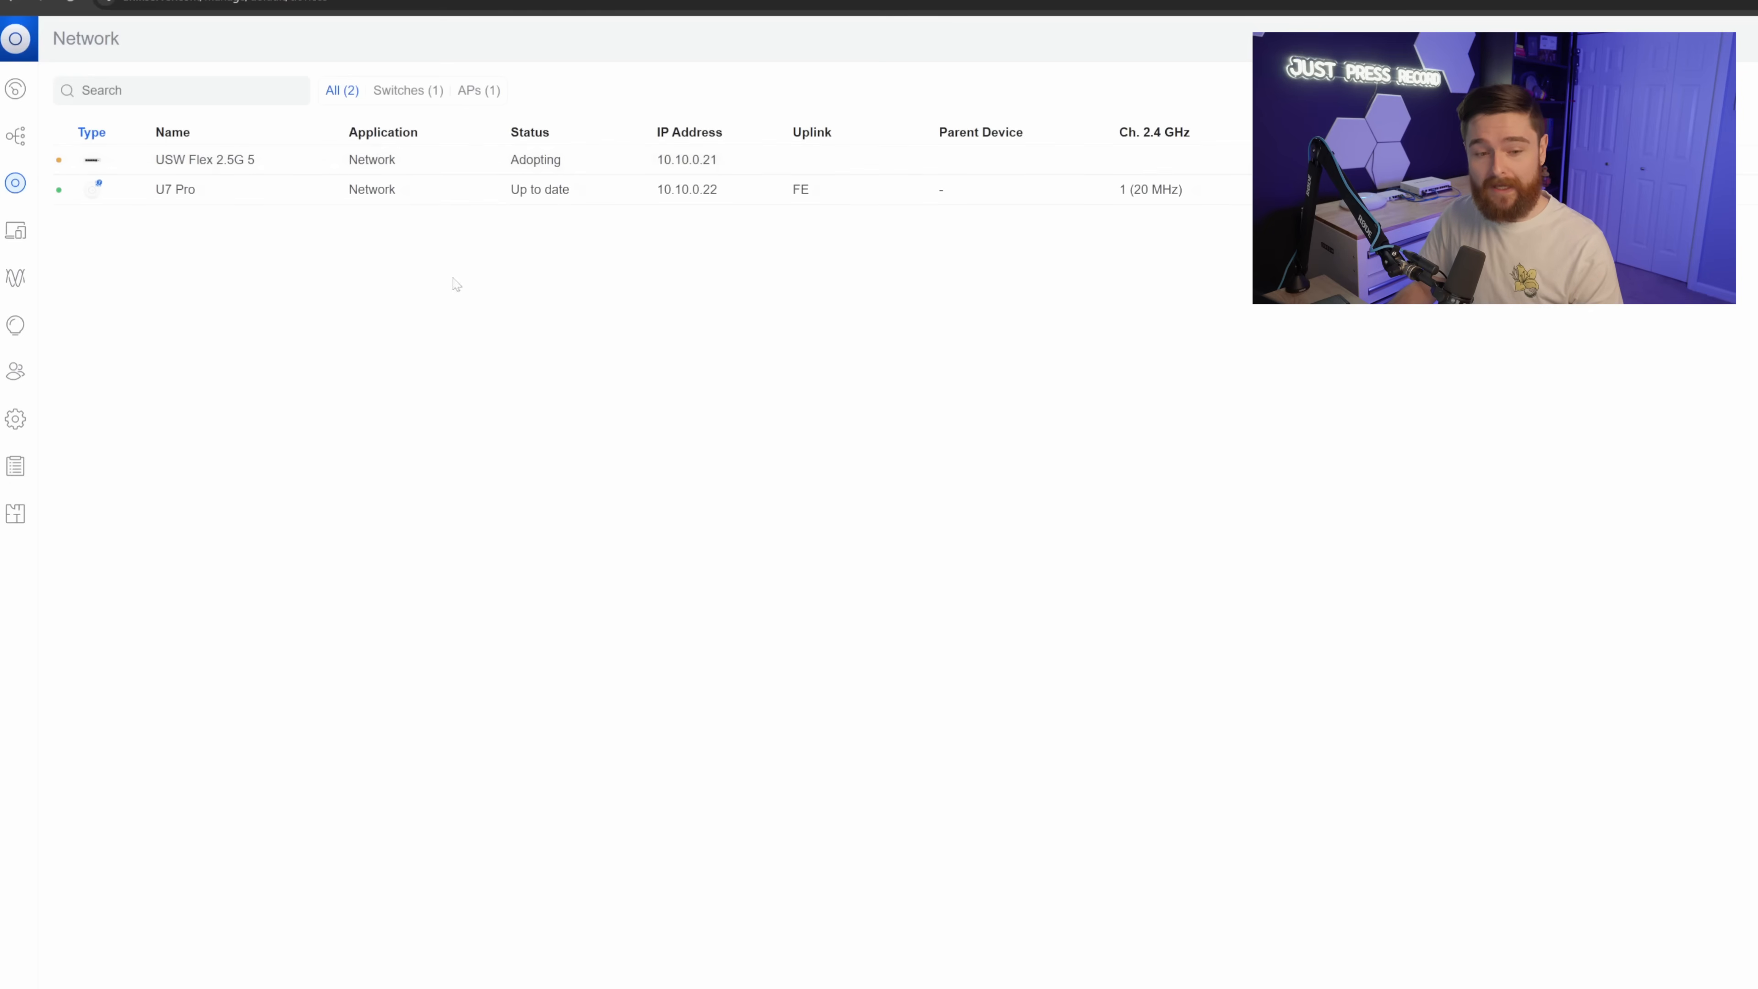
Create a virtual network named Employee on VLAN 20 under Settings > Networks.
left_click(16, 419)
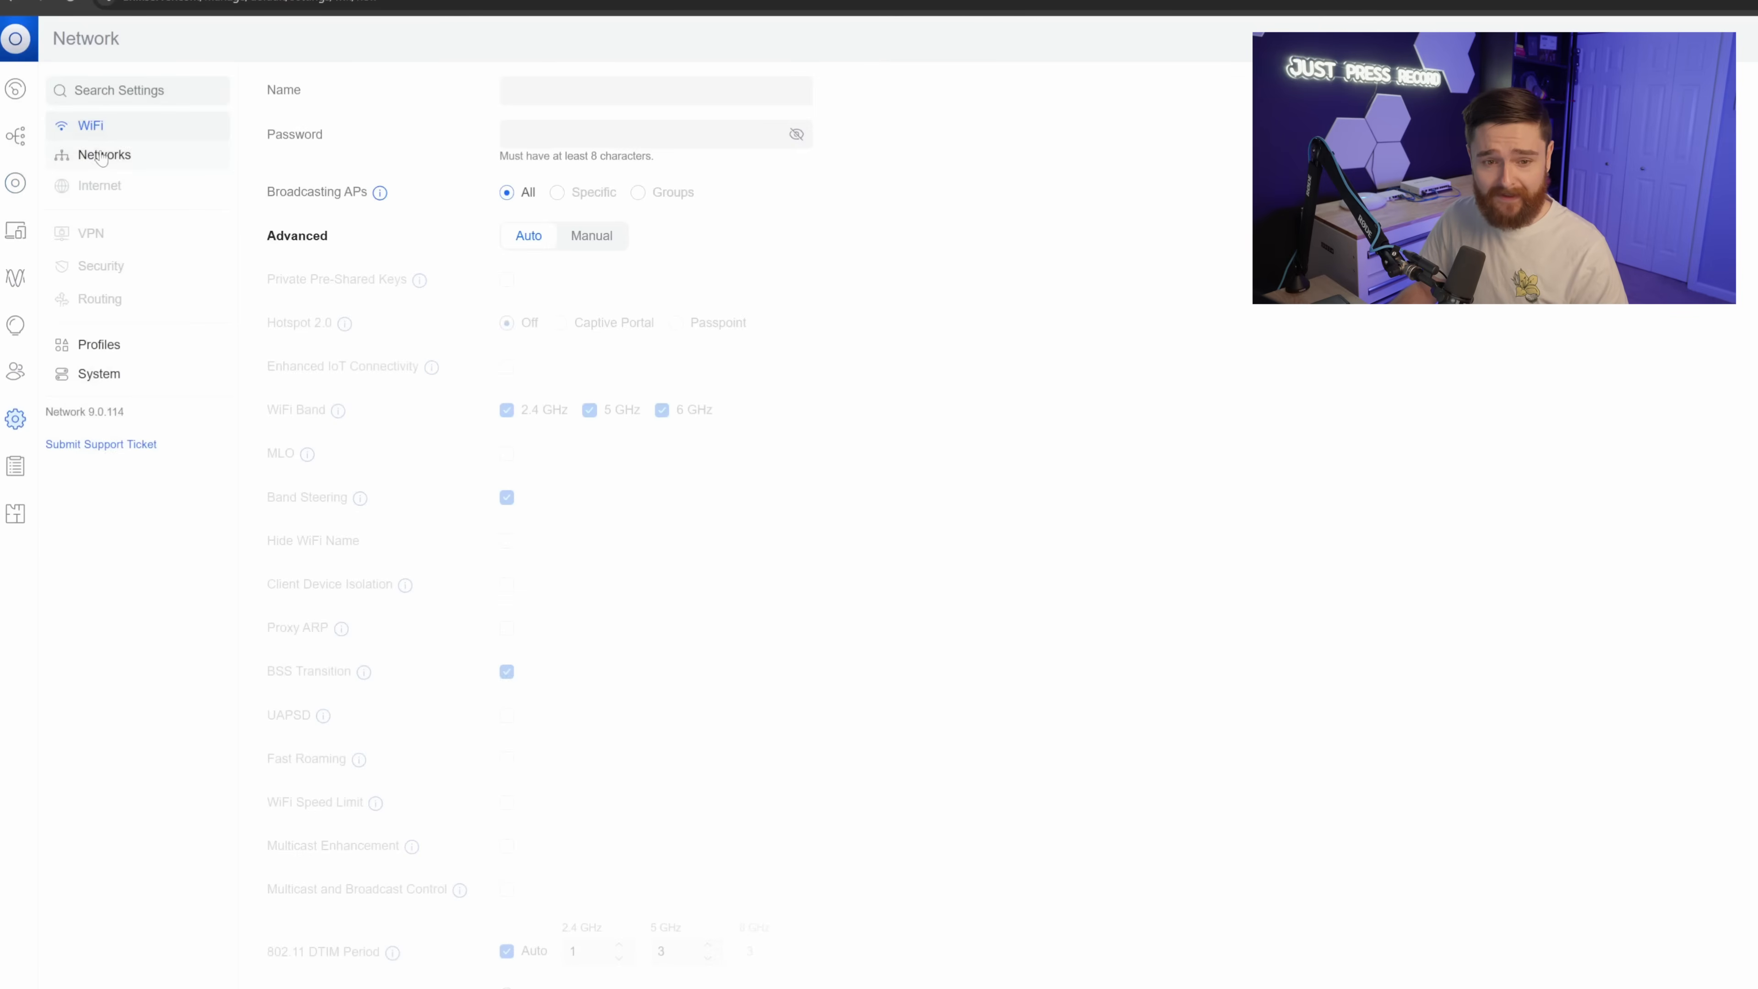
left_click(104, 155)
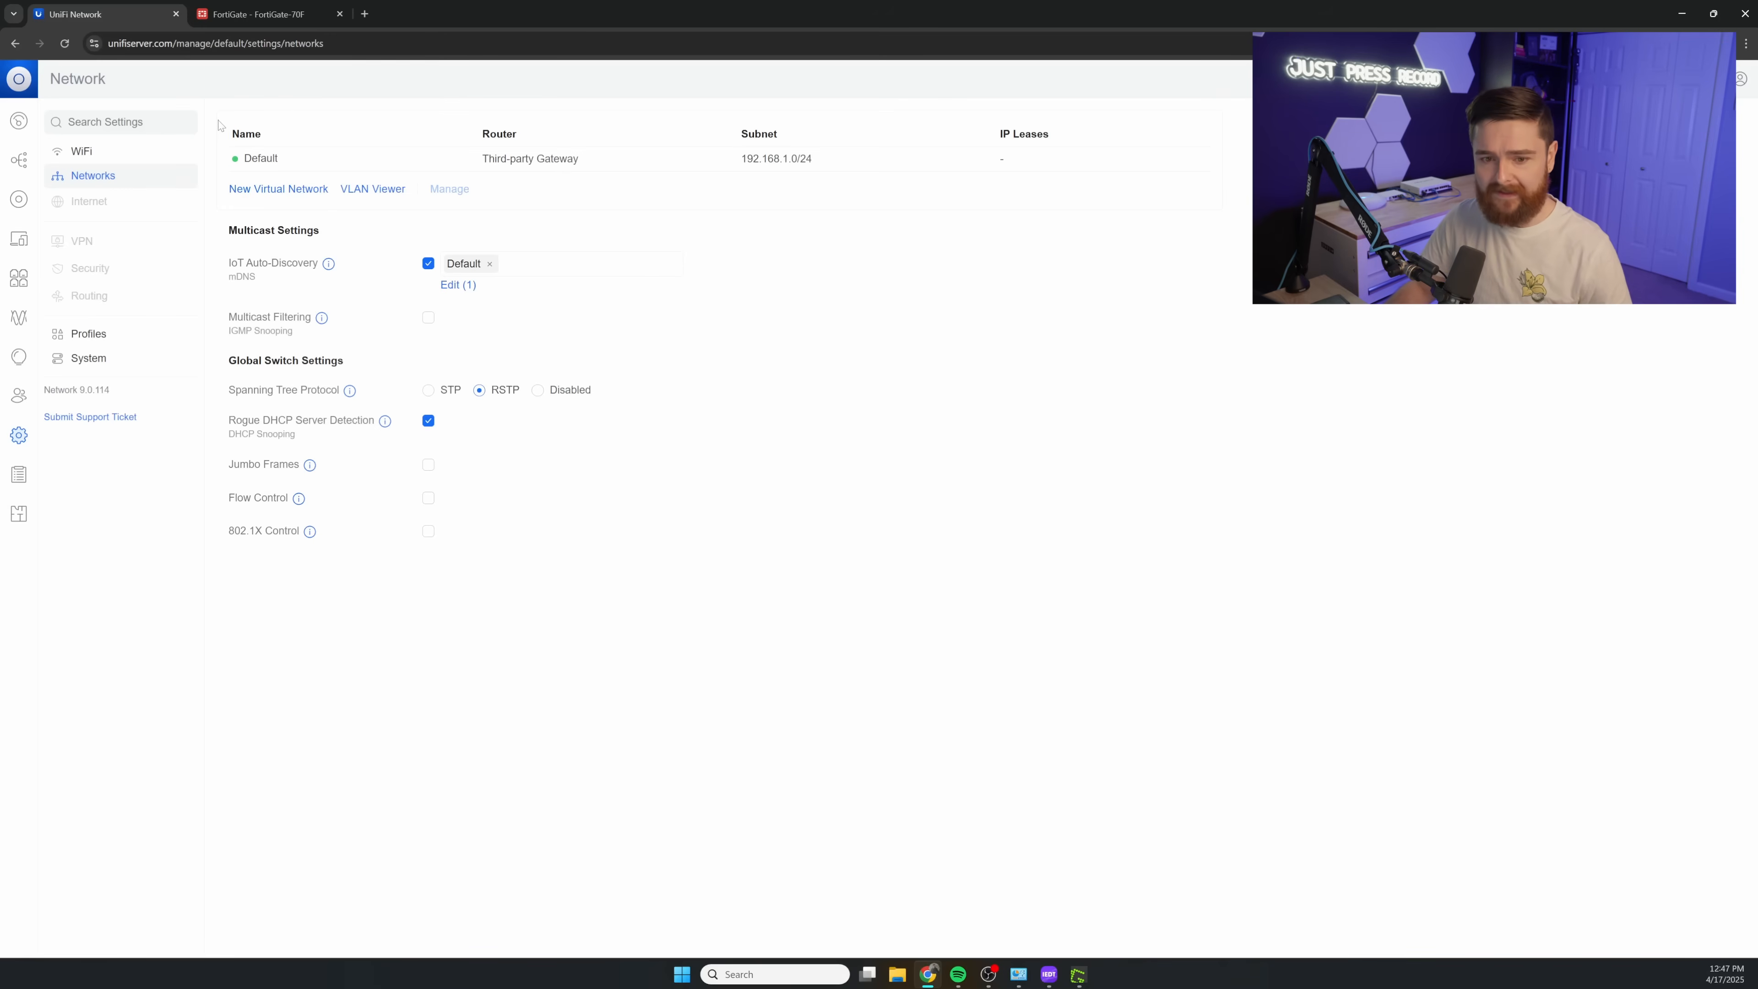
left_click(278, 188)
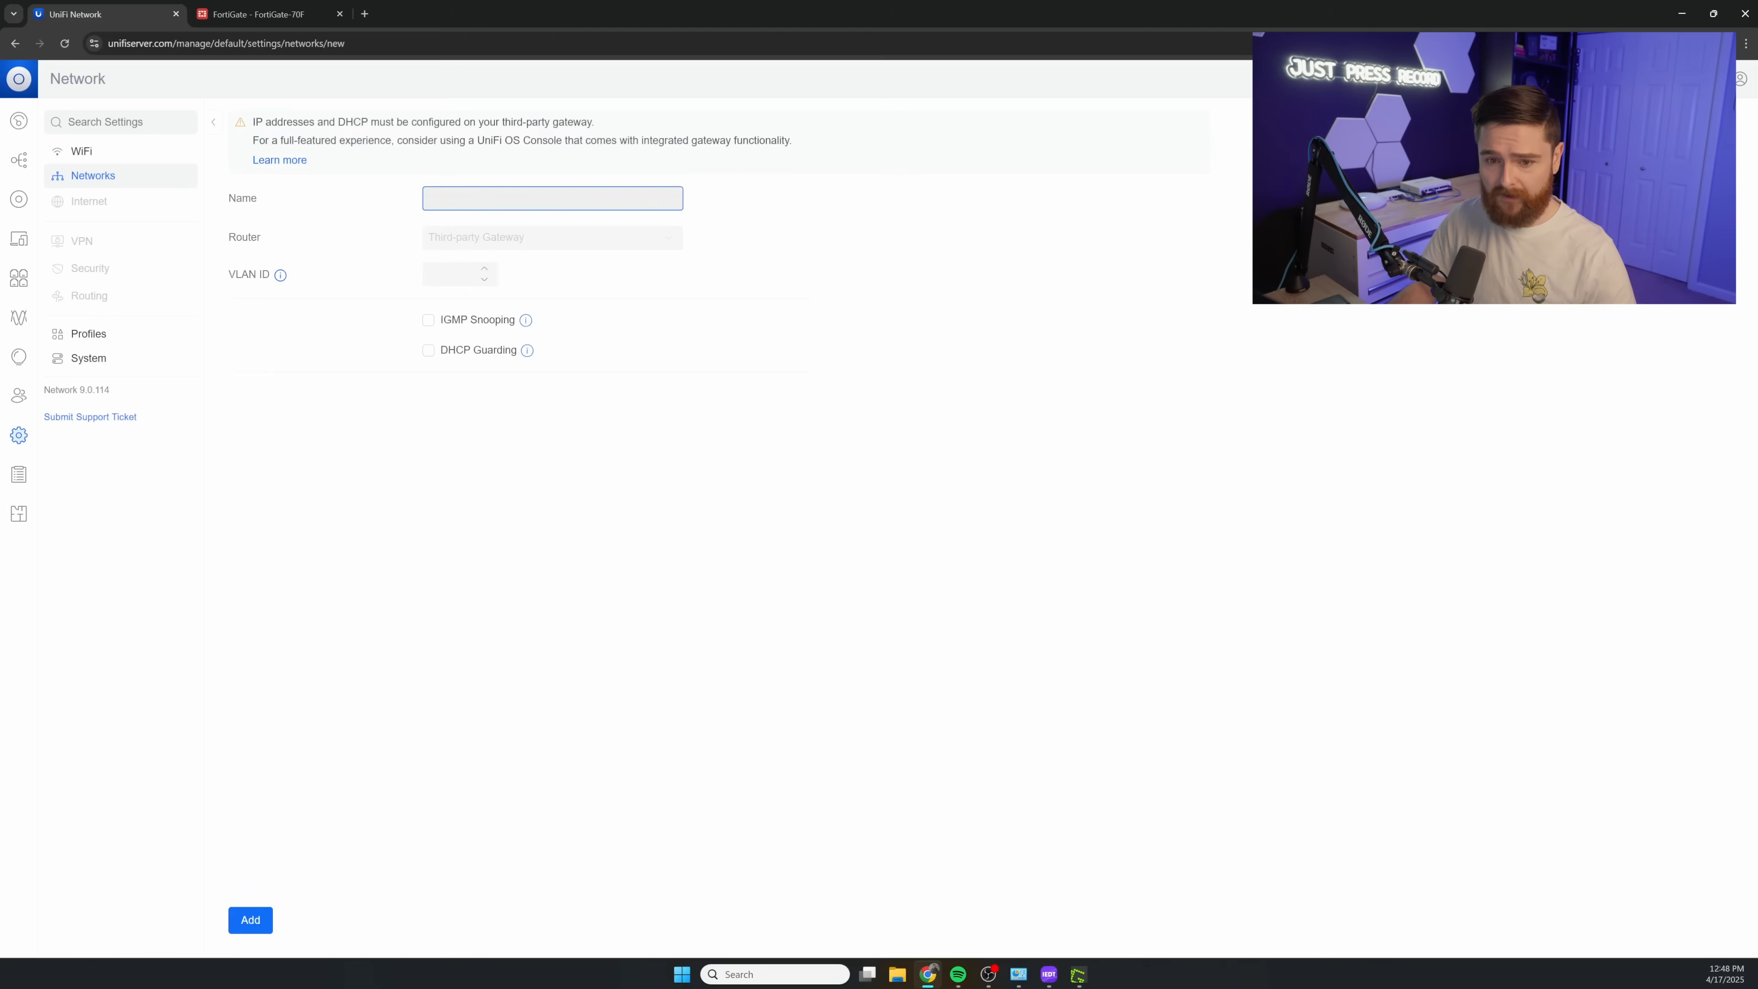
type("Employee")
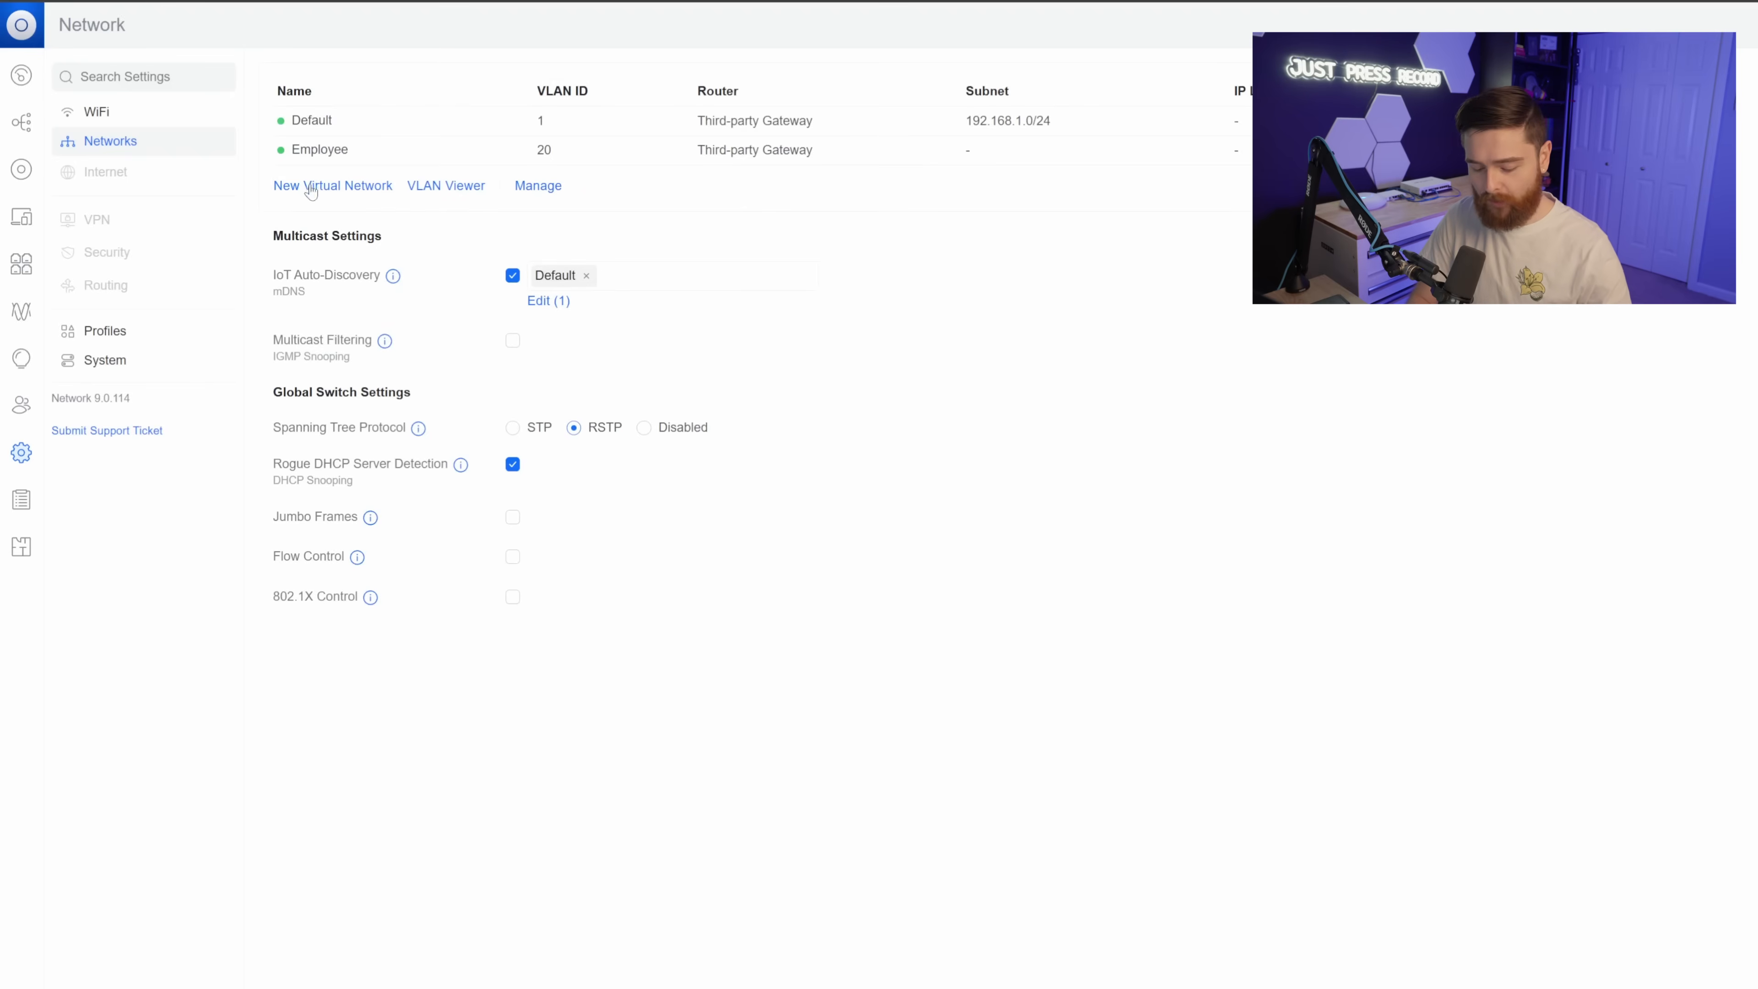
Create a second virtual network named Guest on VLAN 30.
left_click(334, 185)
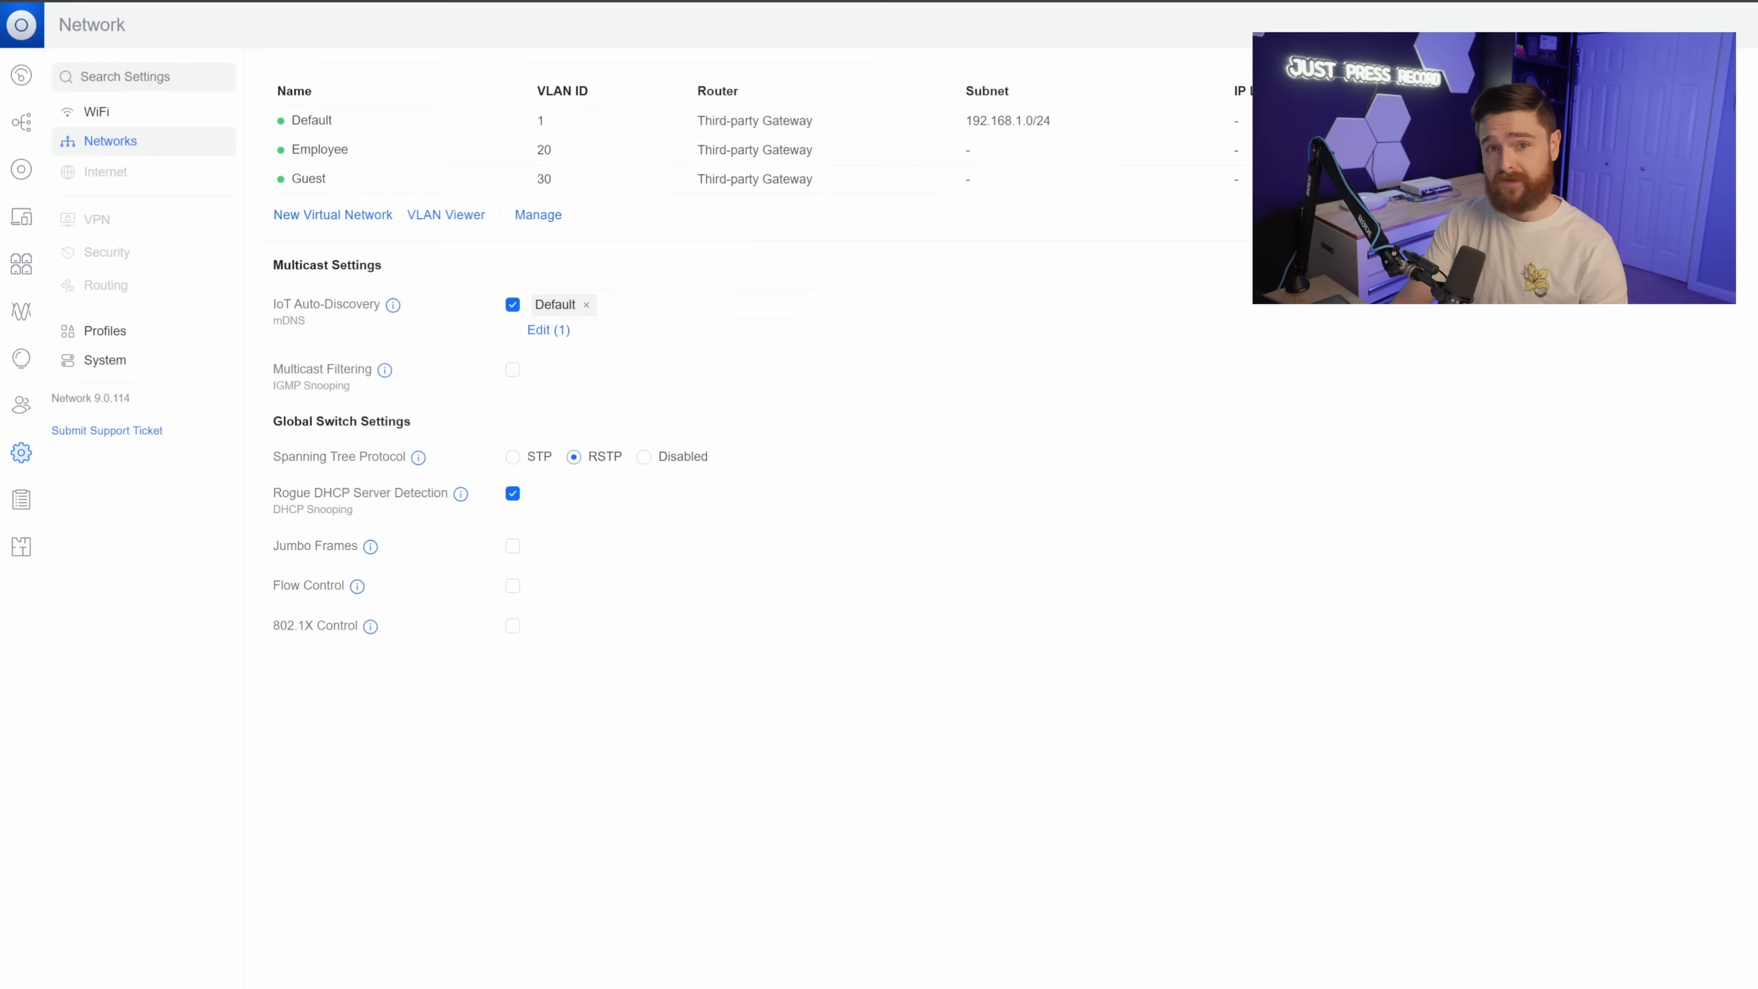
left_click(96, 111)
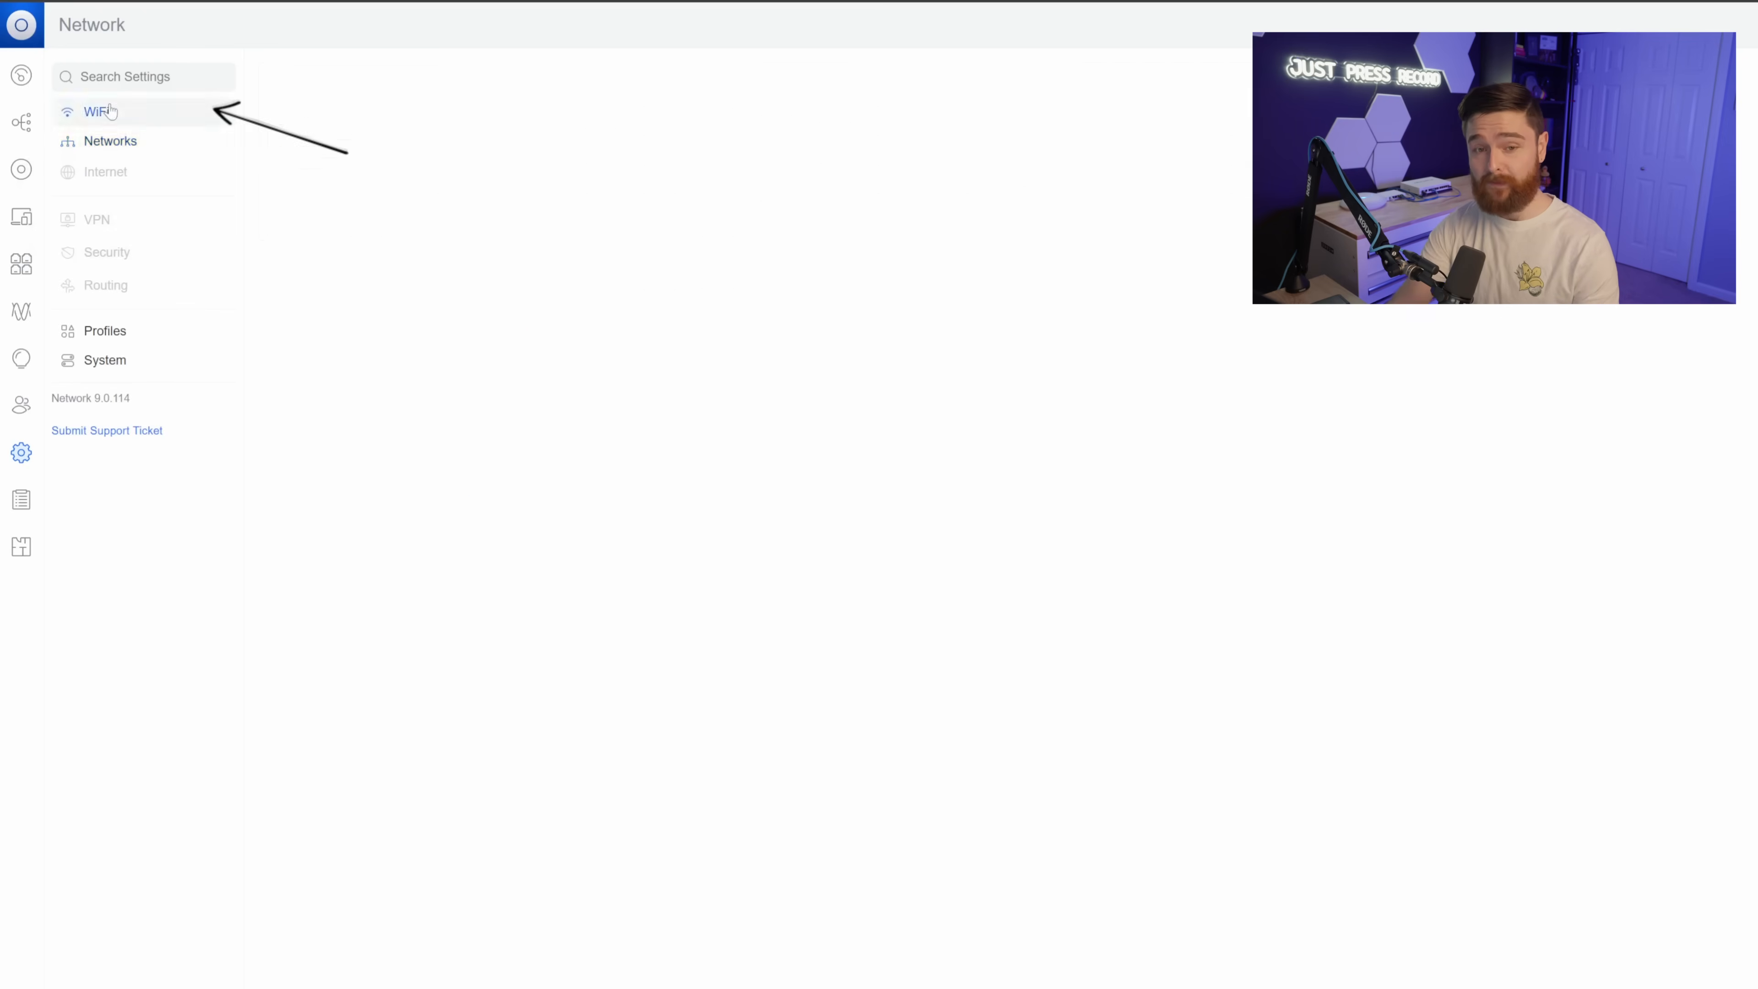
Create an Employee WiFi network carried on the Employee VLAN 20 network.
left_click(96, 111)
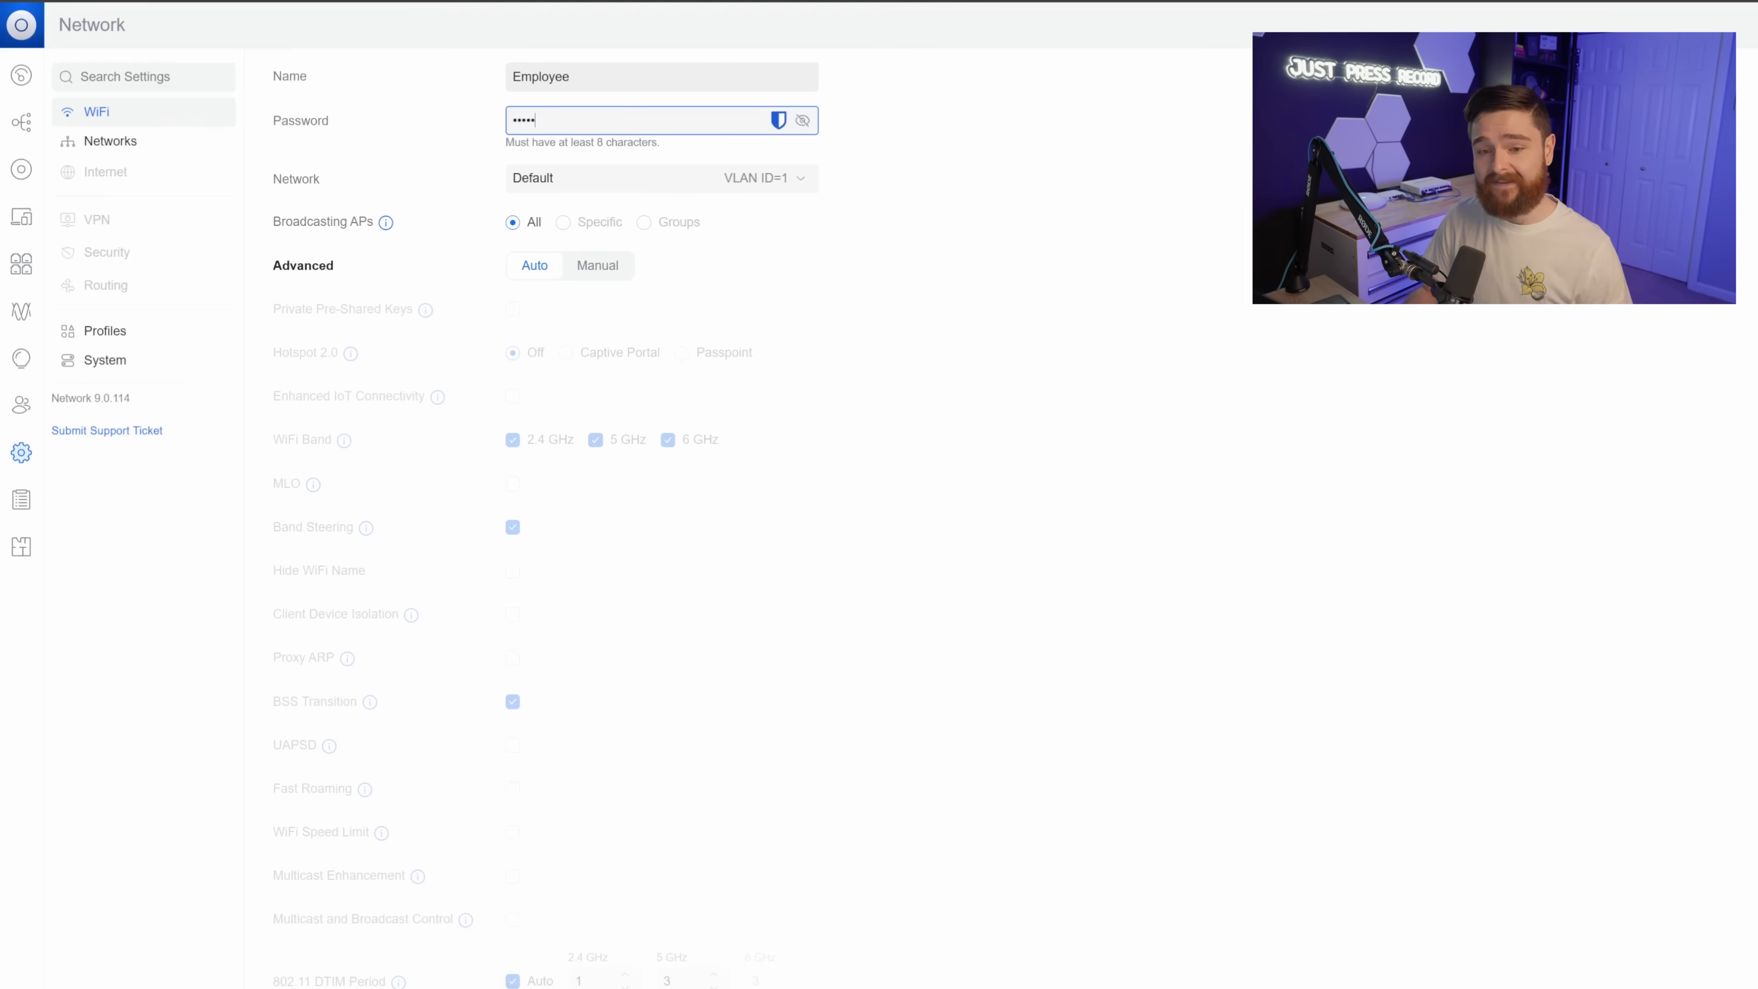
left_click(661, 179)
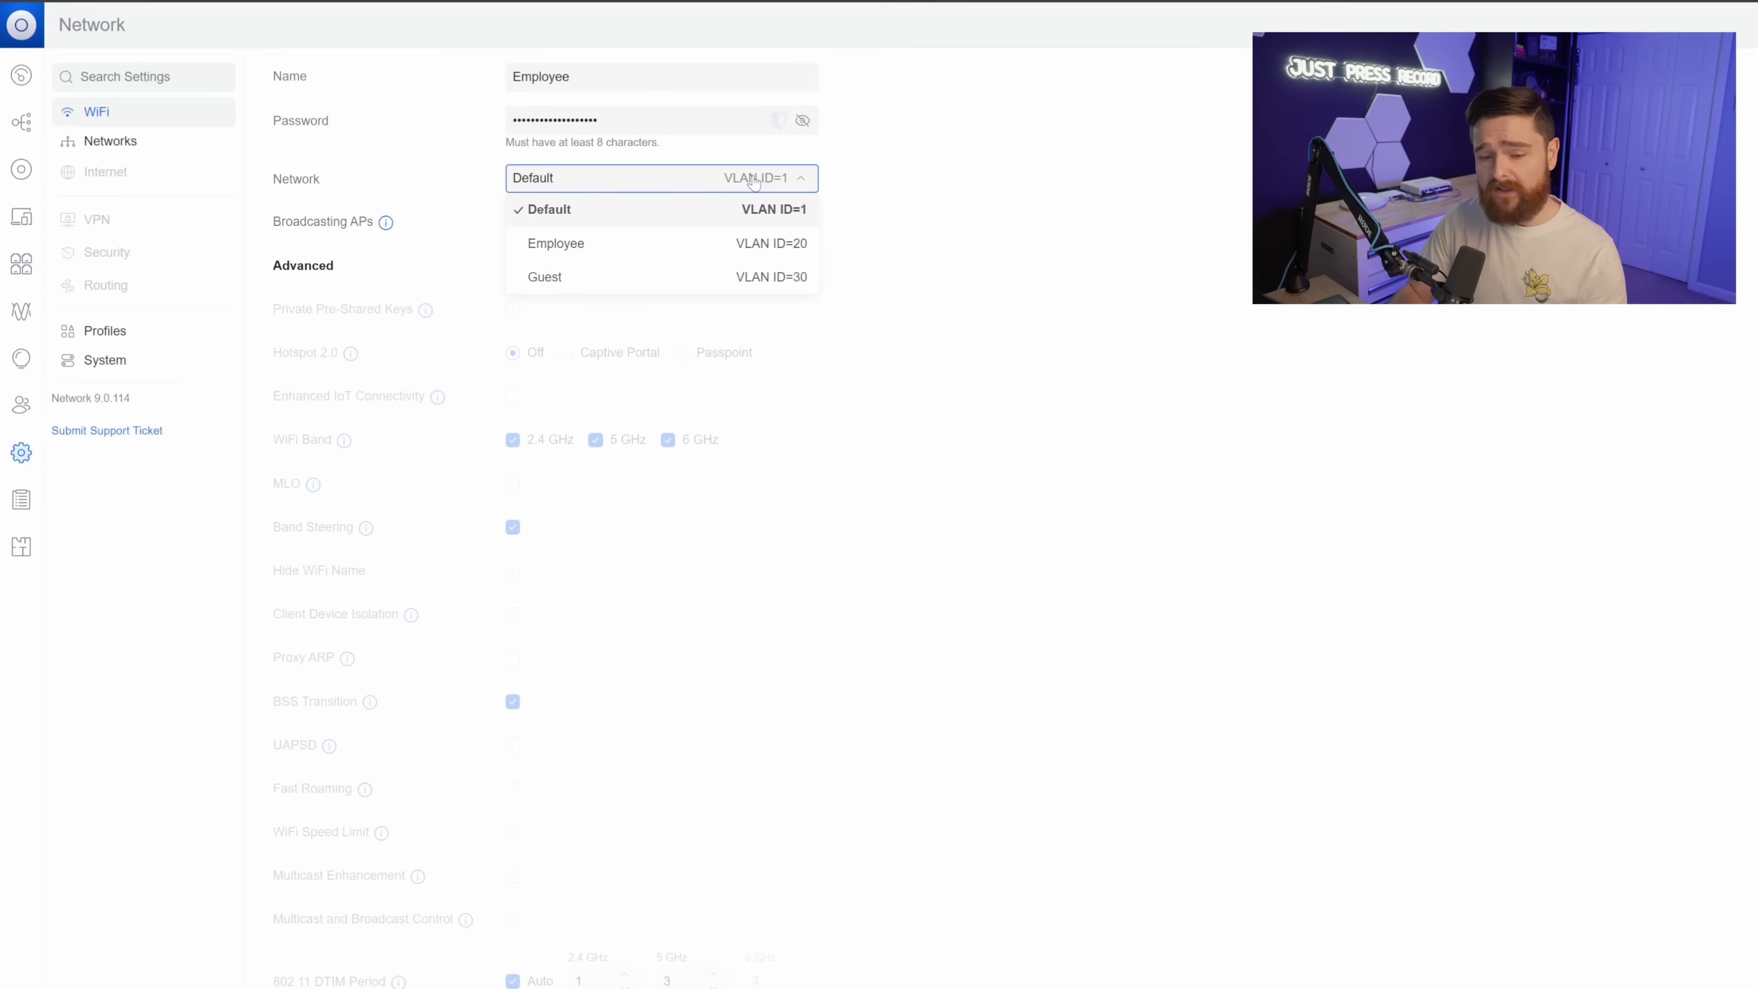
left_click(556, 244)
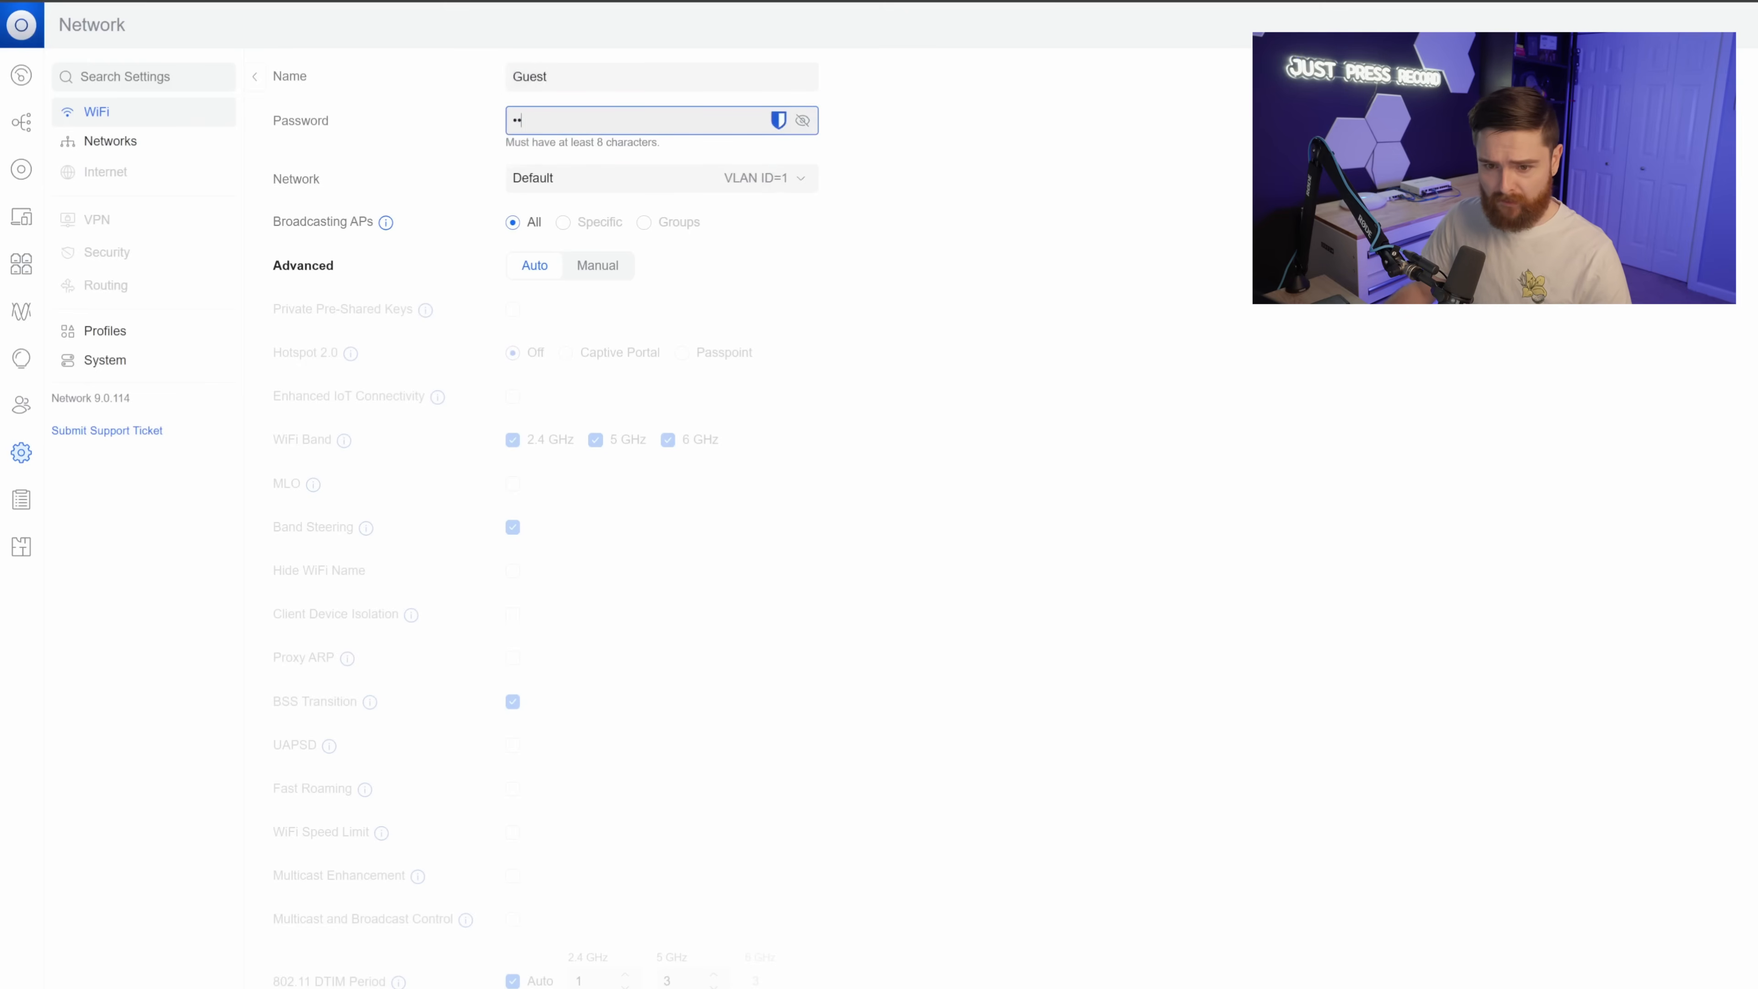
Create a Guest WiFi network on the Guest VLAN 30 network and save it.
left_click(659, 179)
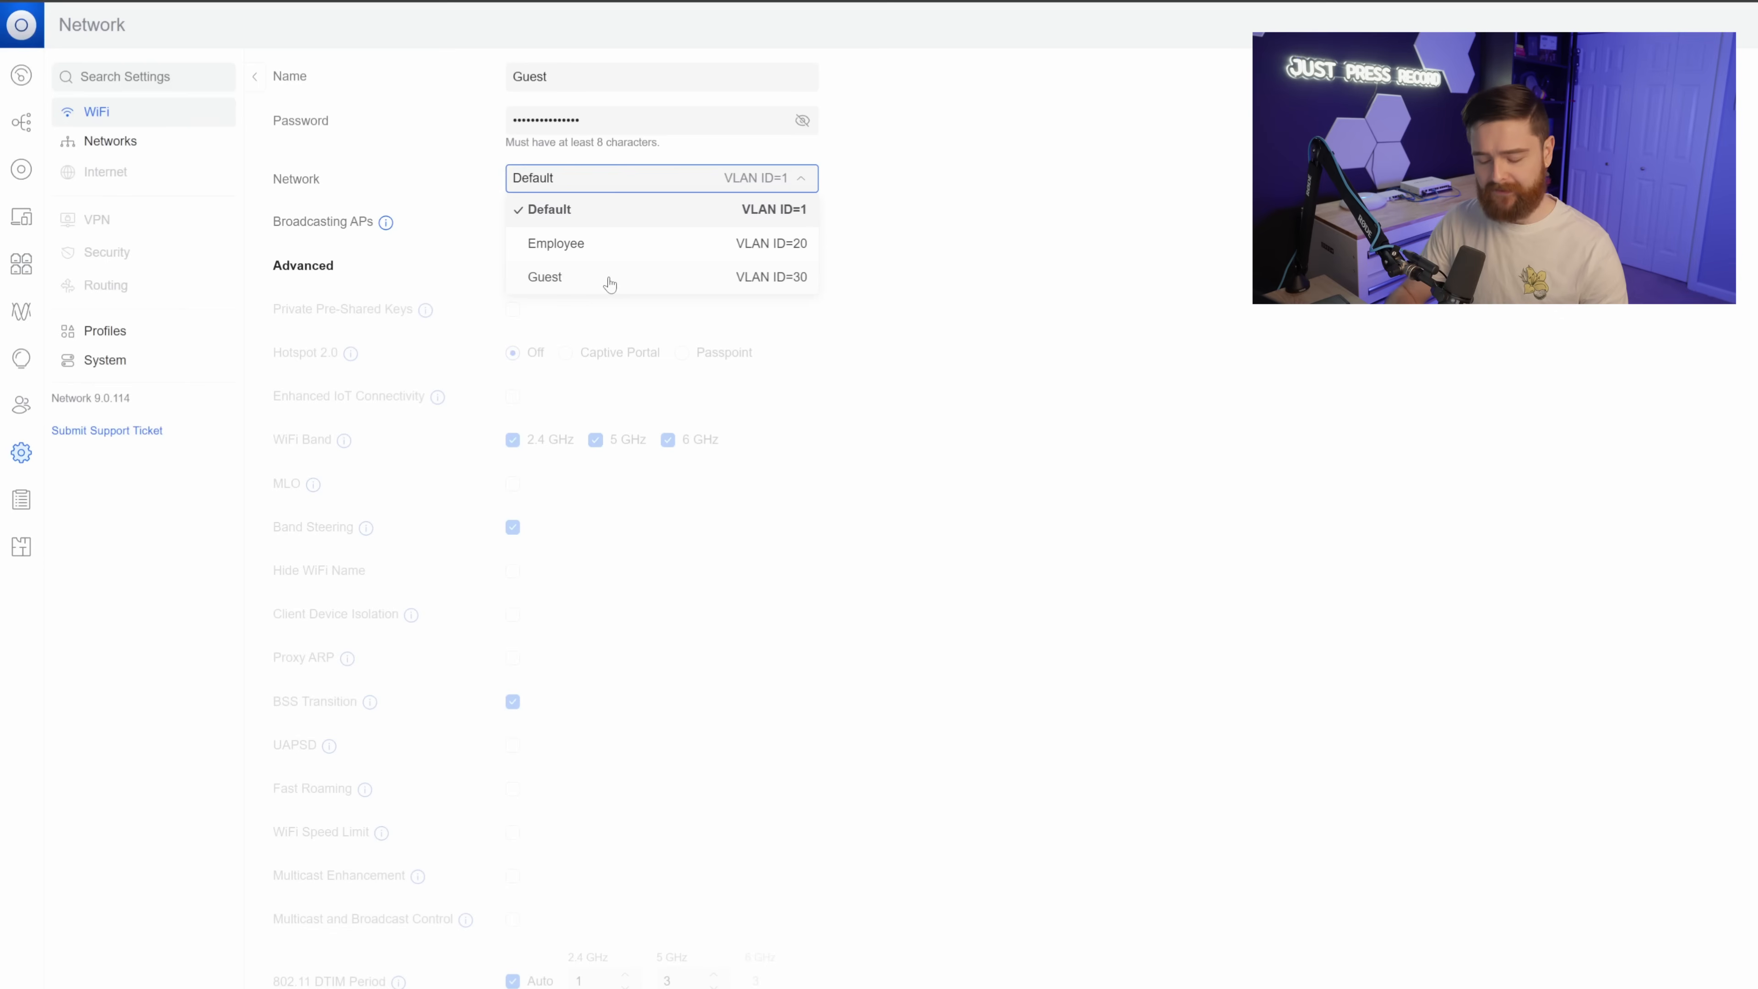
left_click(545, 276)
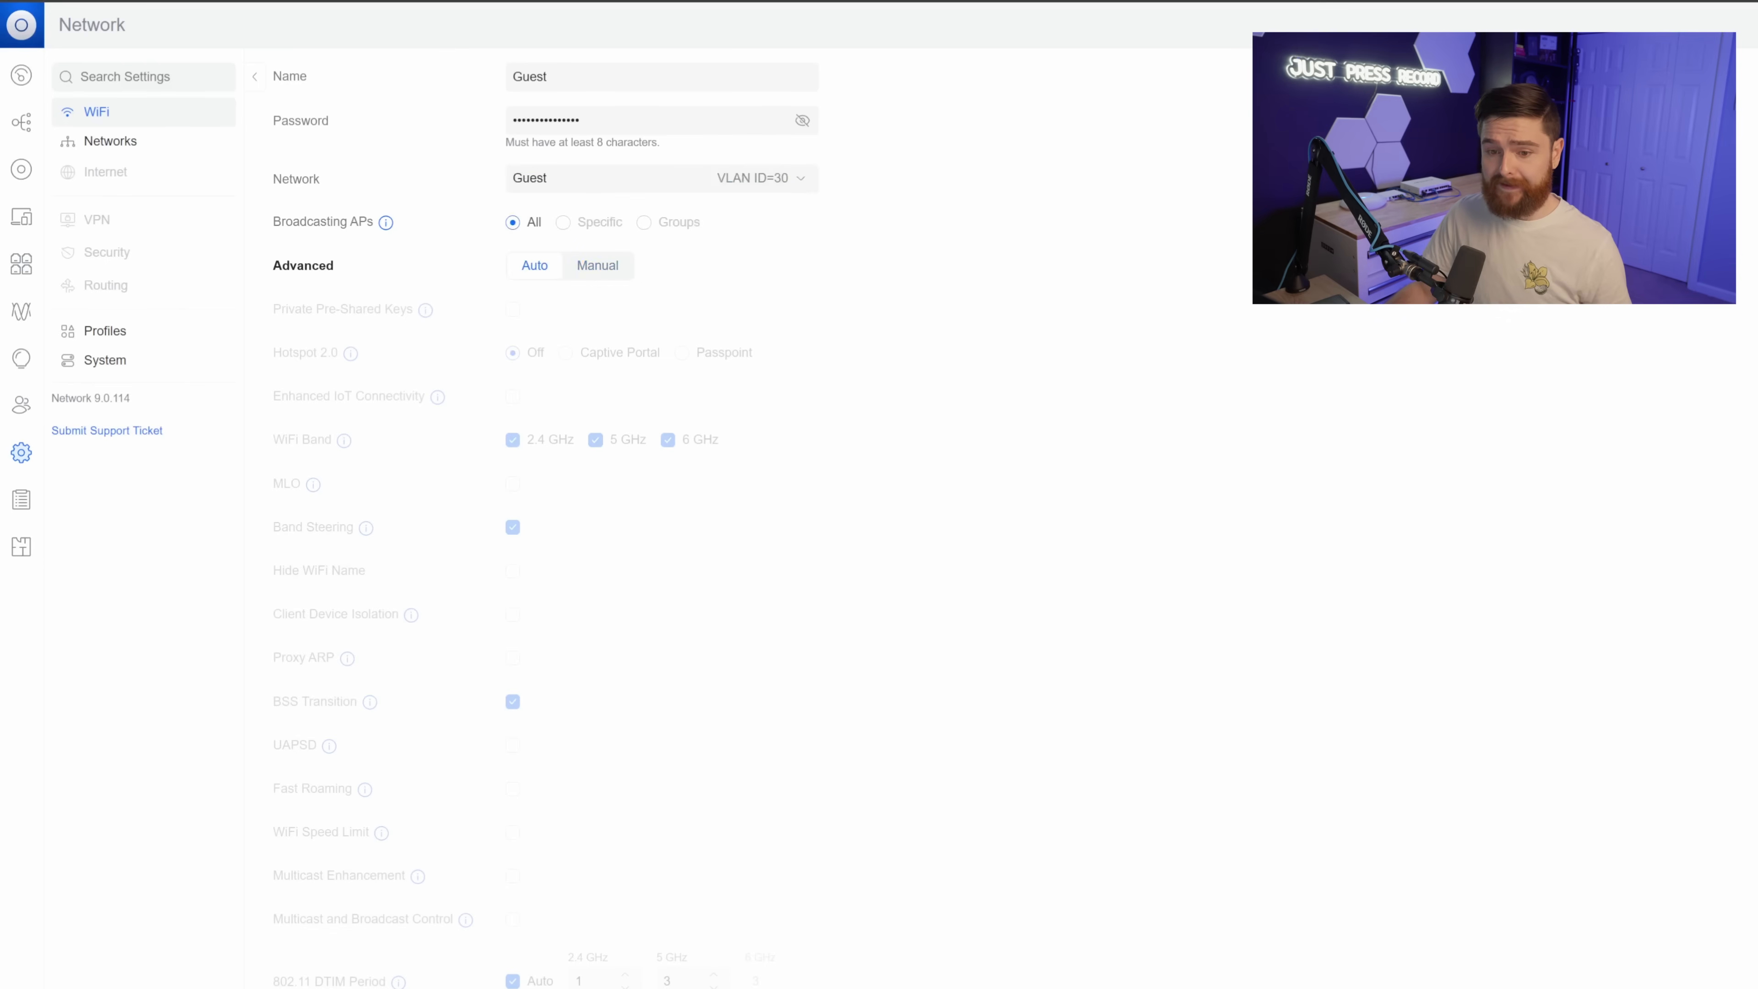
left_click(255, 76)
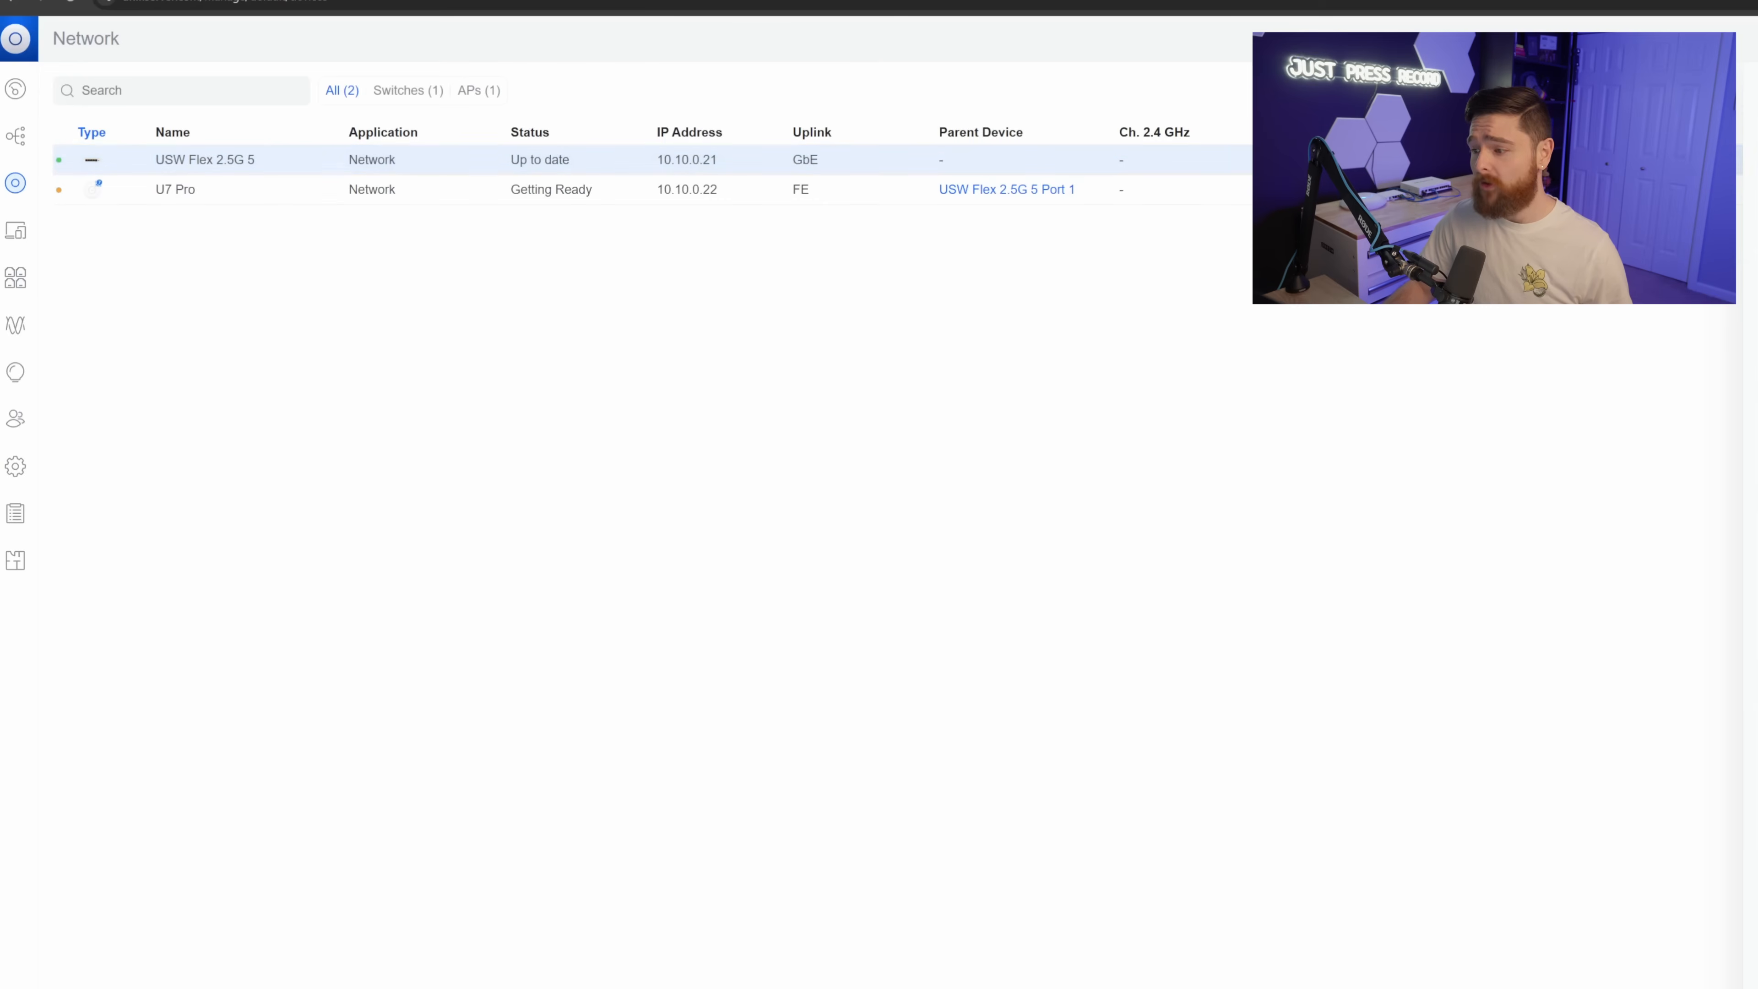
In the switch's Port Manager name port 2 'Guest' and begin choosing its native network.
left_click(205, 159)
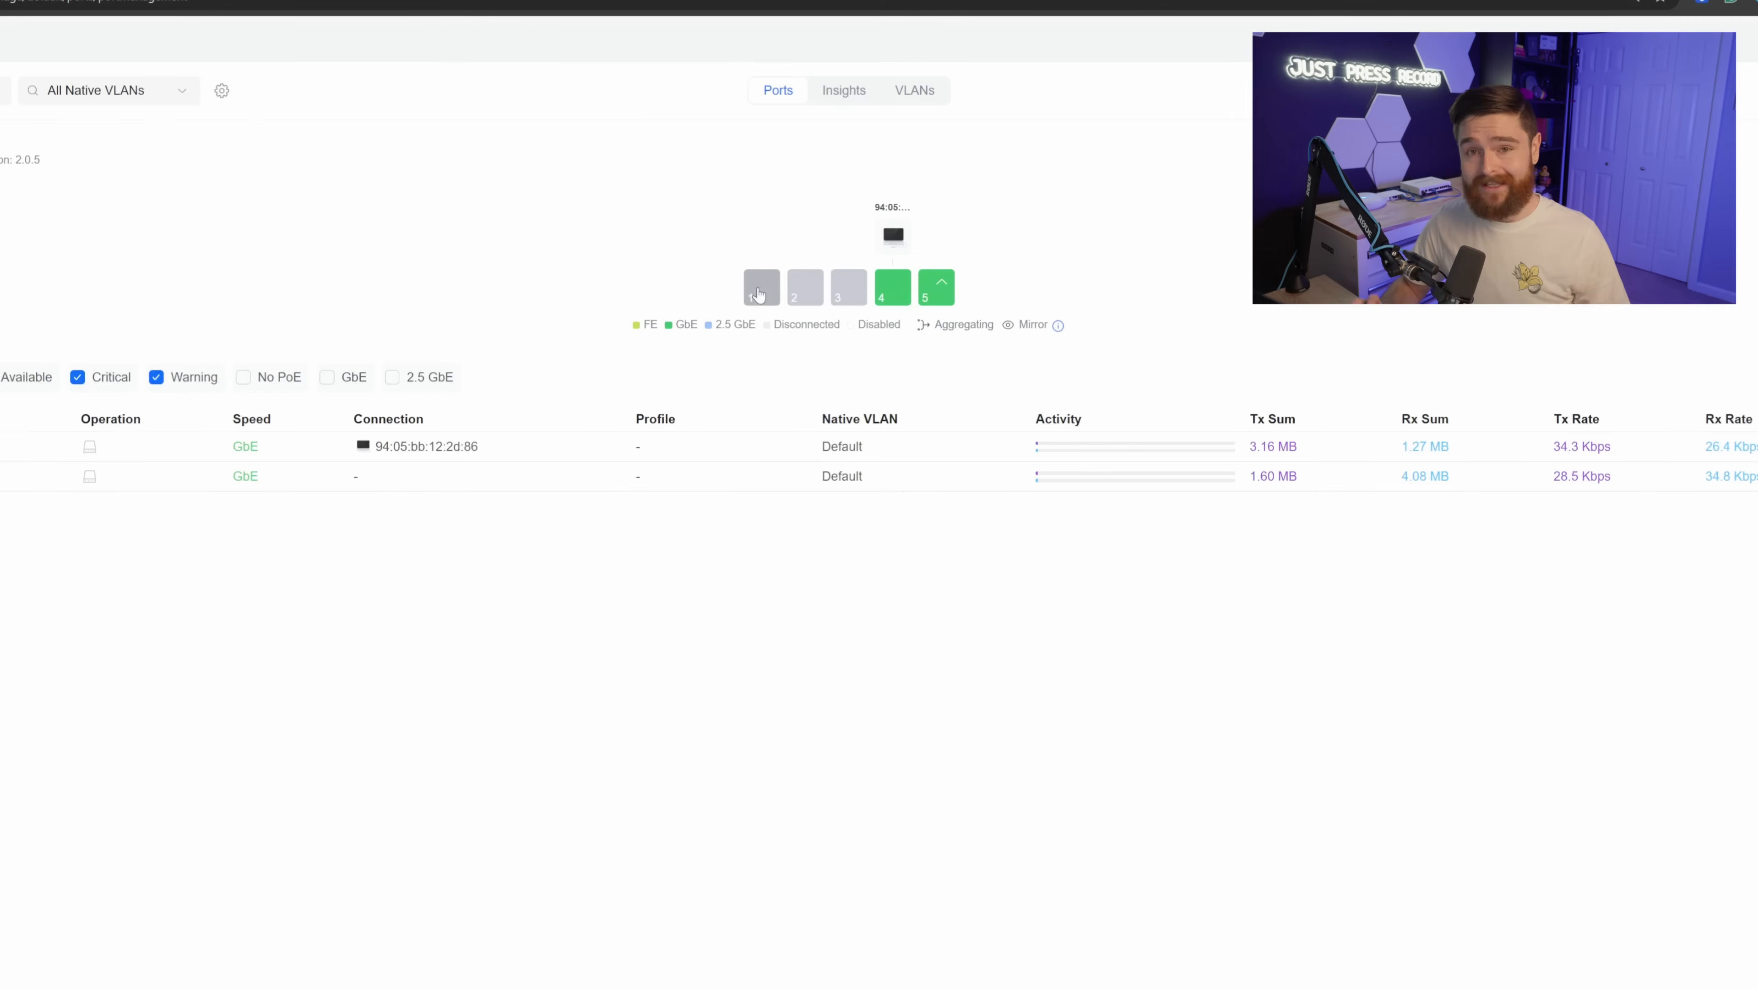
left_click(761, 286)
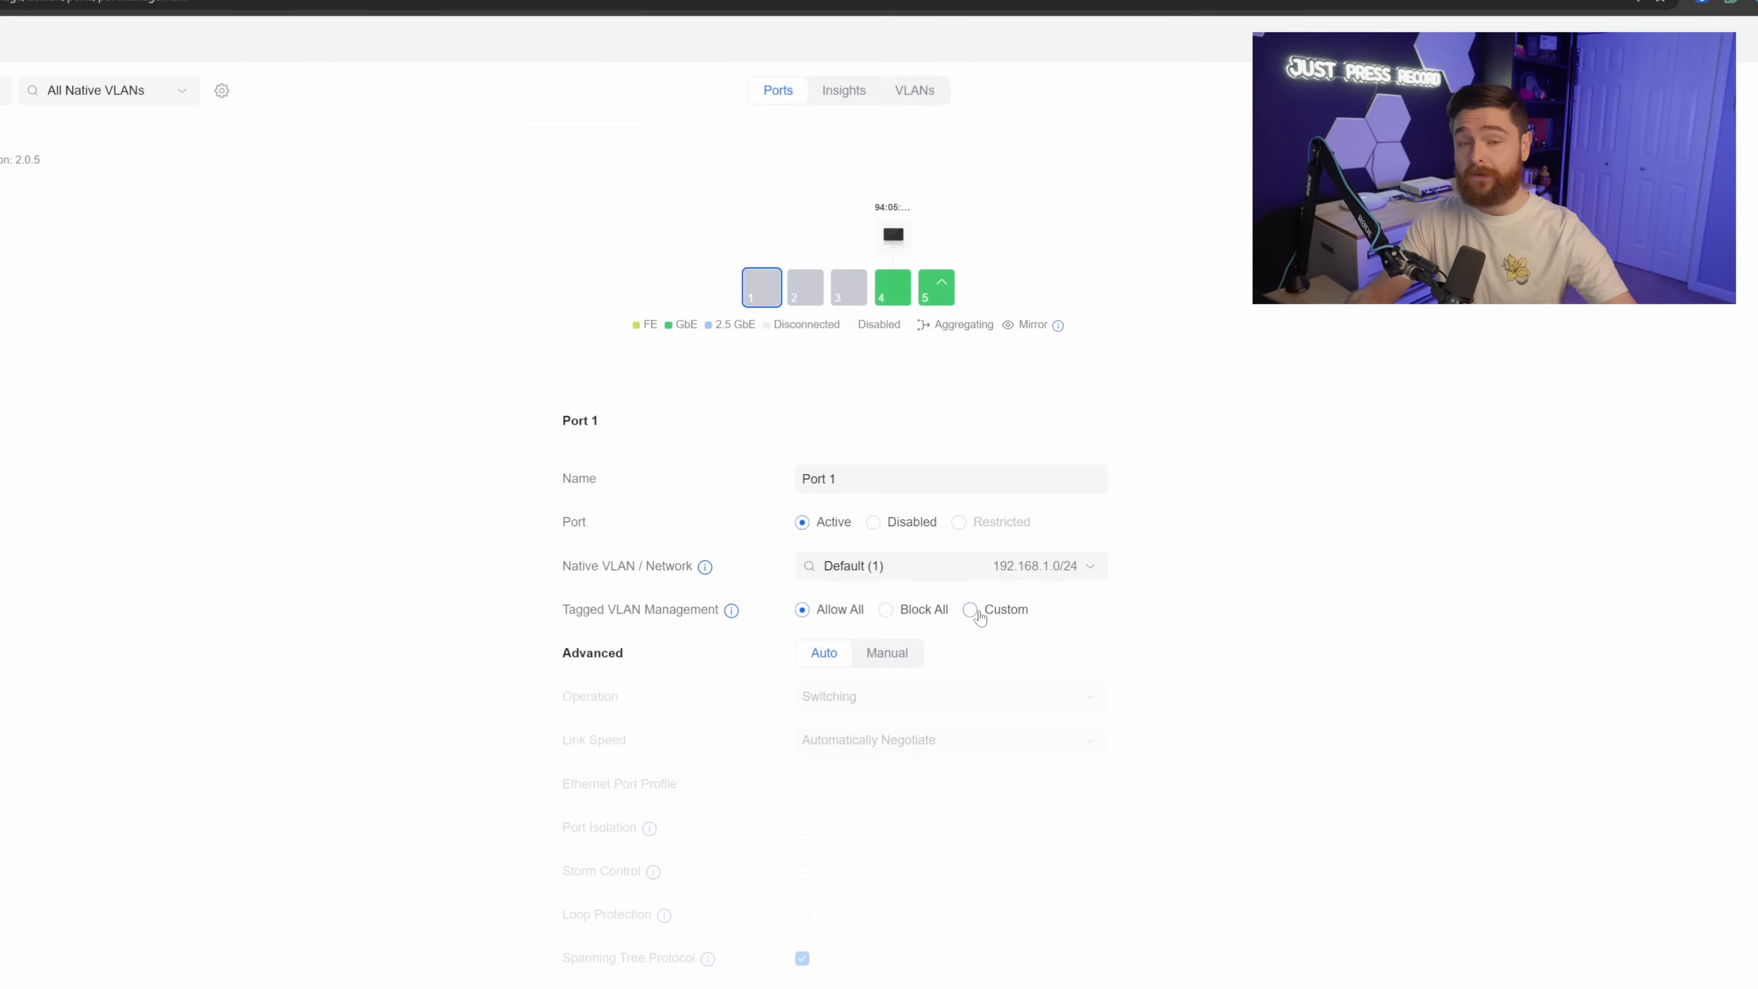
mouse_move(875, 265)
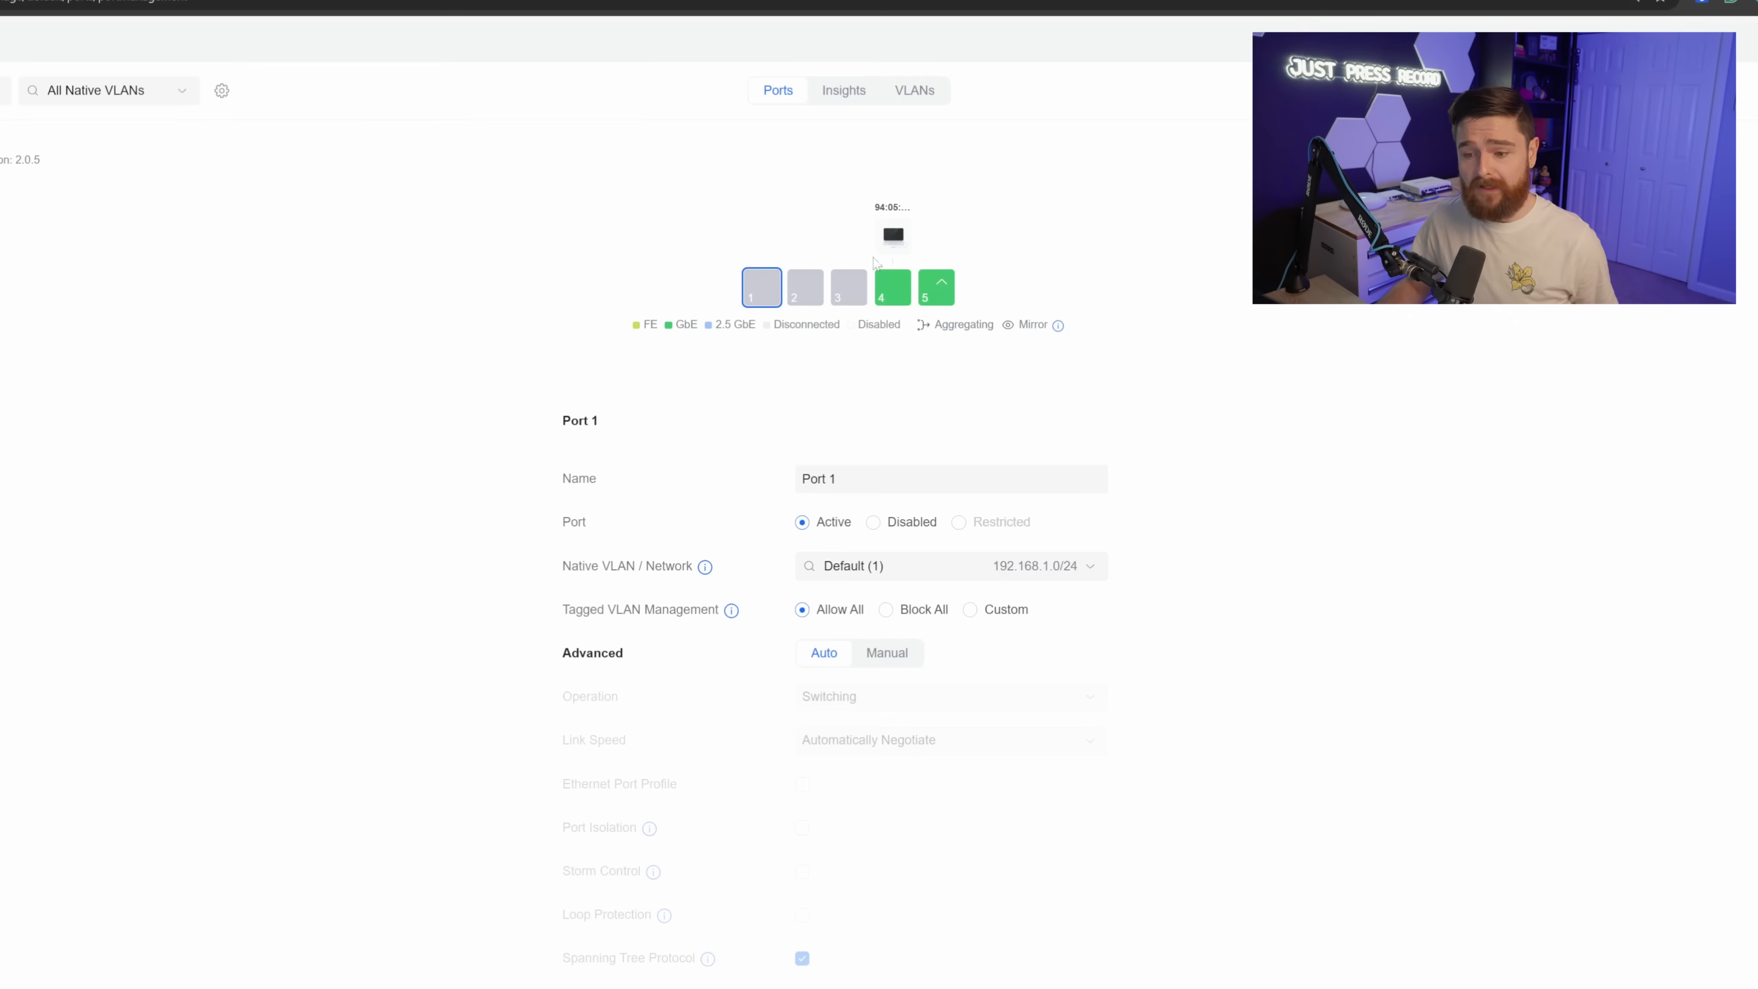
left_click(804, 286)
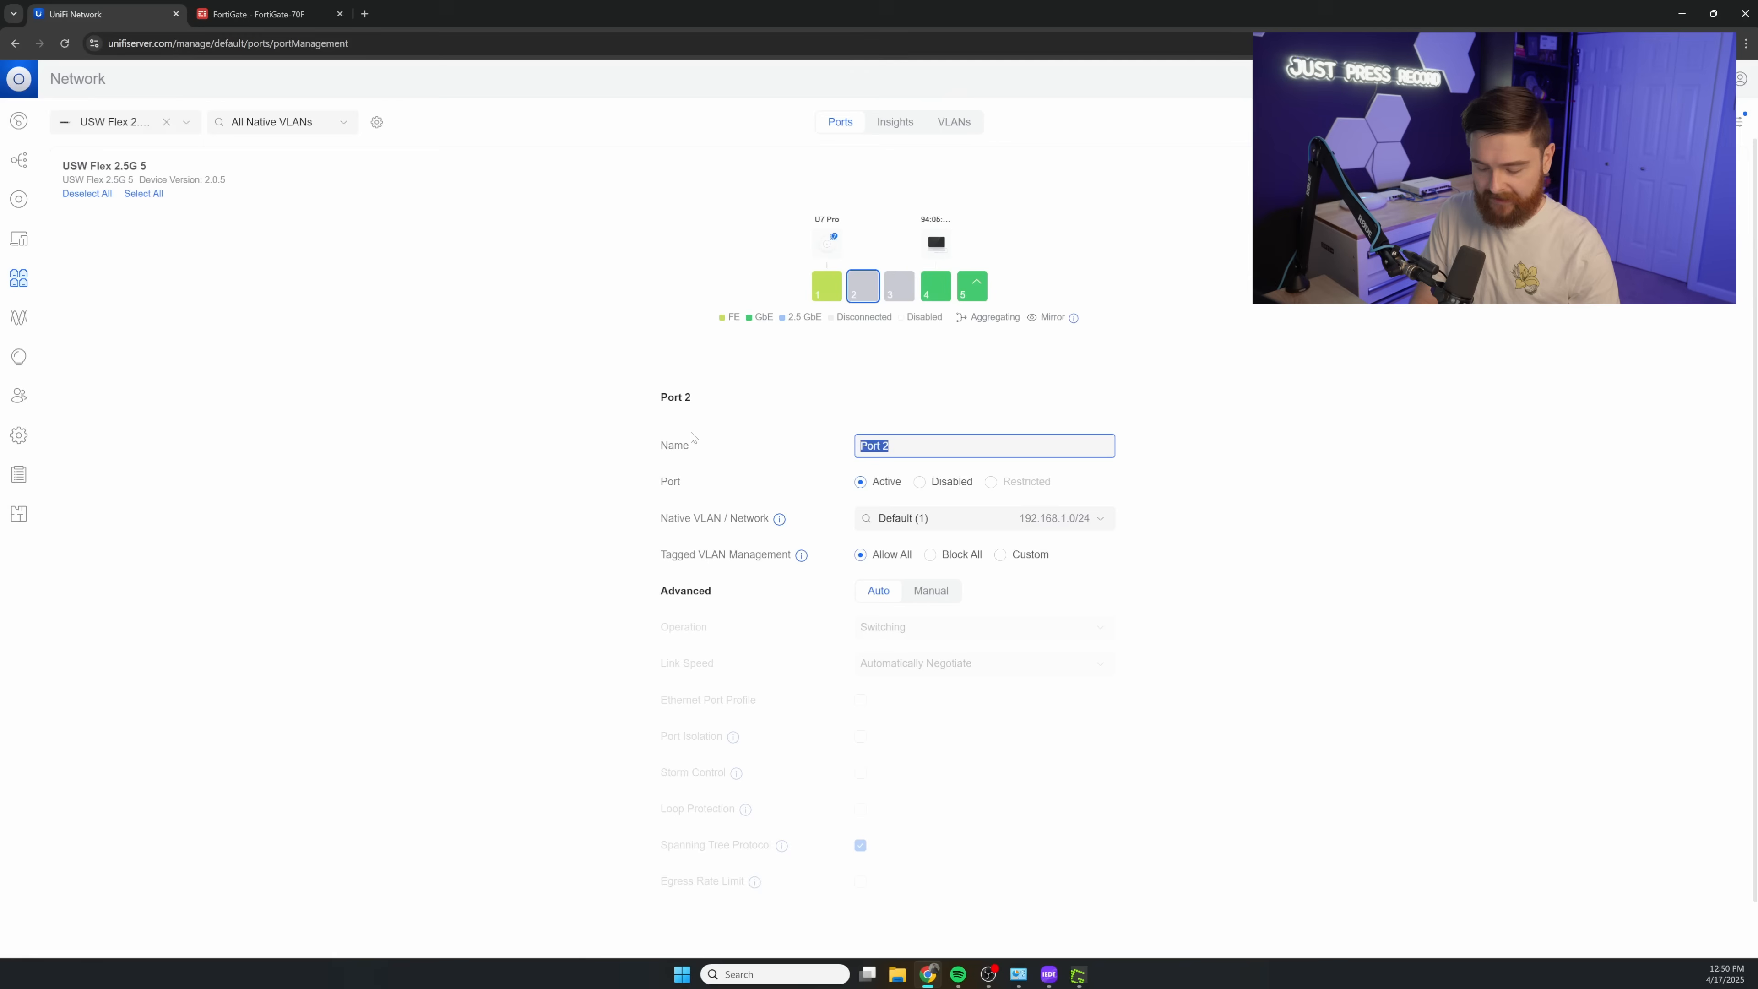
left_click(984, 517)
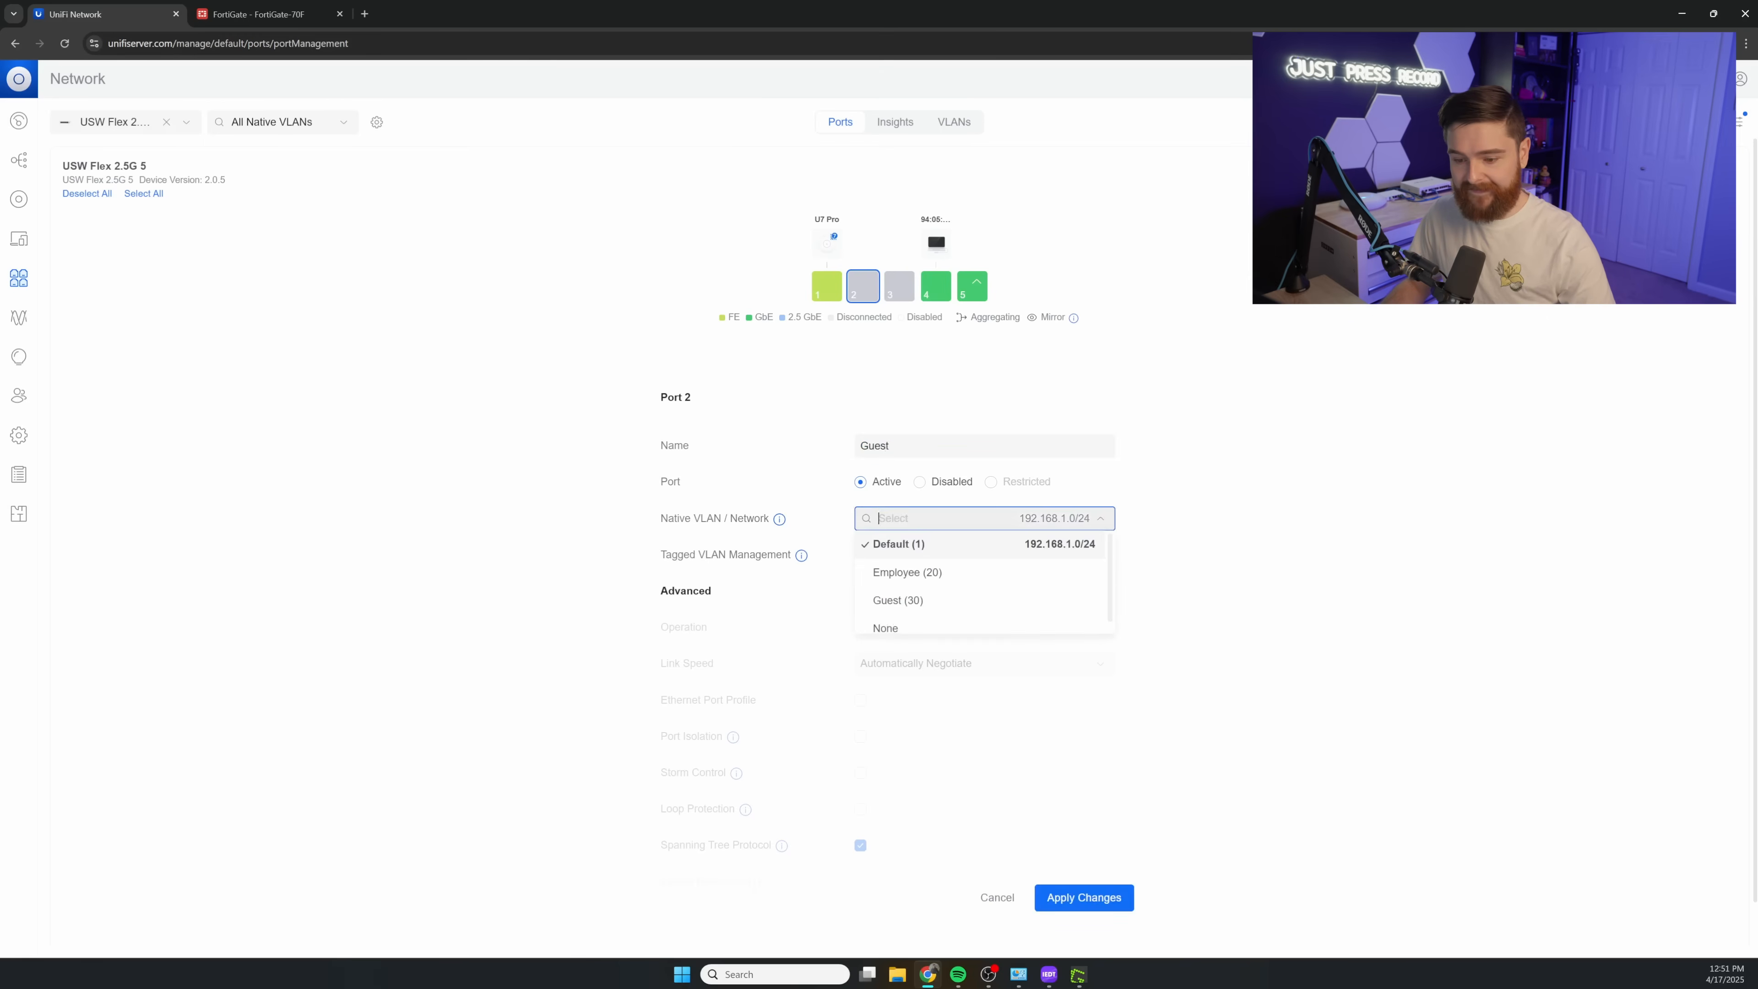